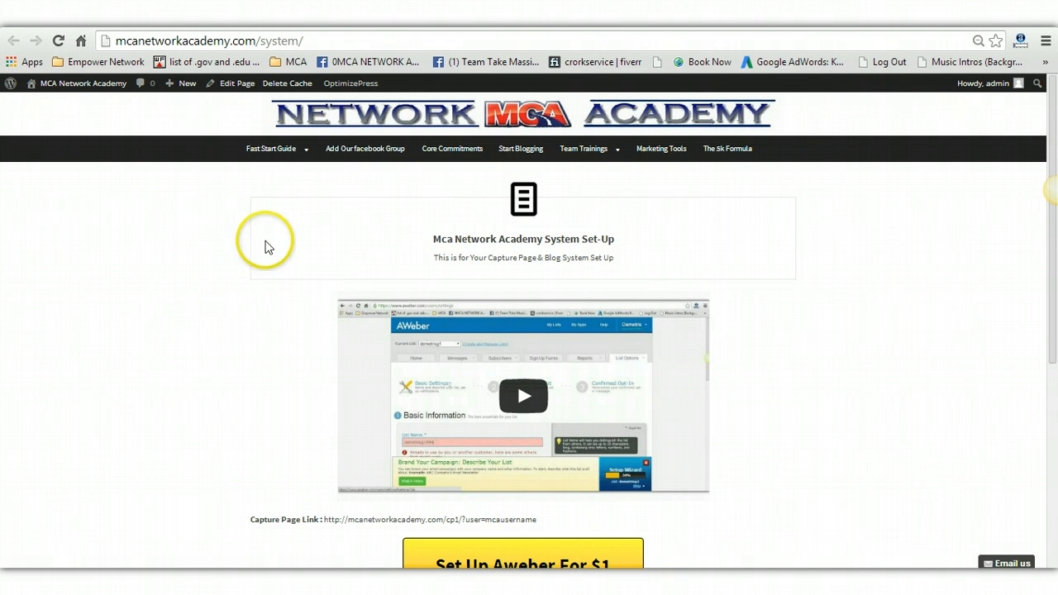
- Open the Blogging Portal and log in to Empower Network as 'wade'
{"action": "left_click", "coordinate": [520, 149]}
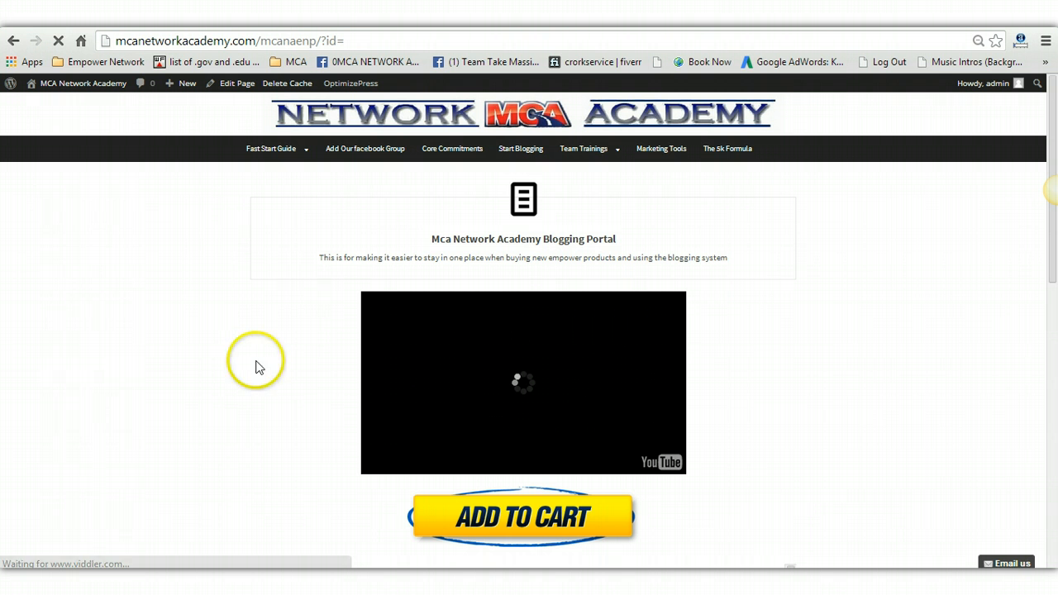
{"action": "mouse_move", "coordinate": [496, 403]}
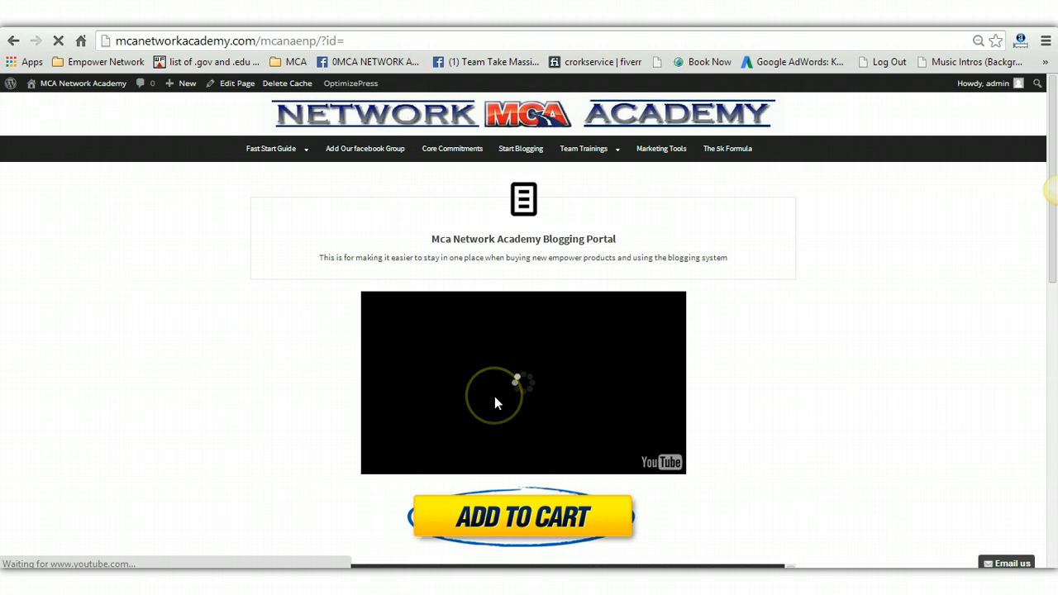
{"action": "scroll", "scroll_direction": "down", "scroll_amount": 3}
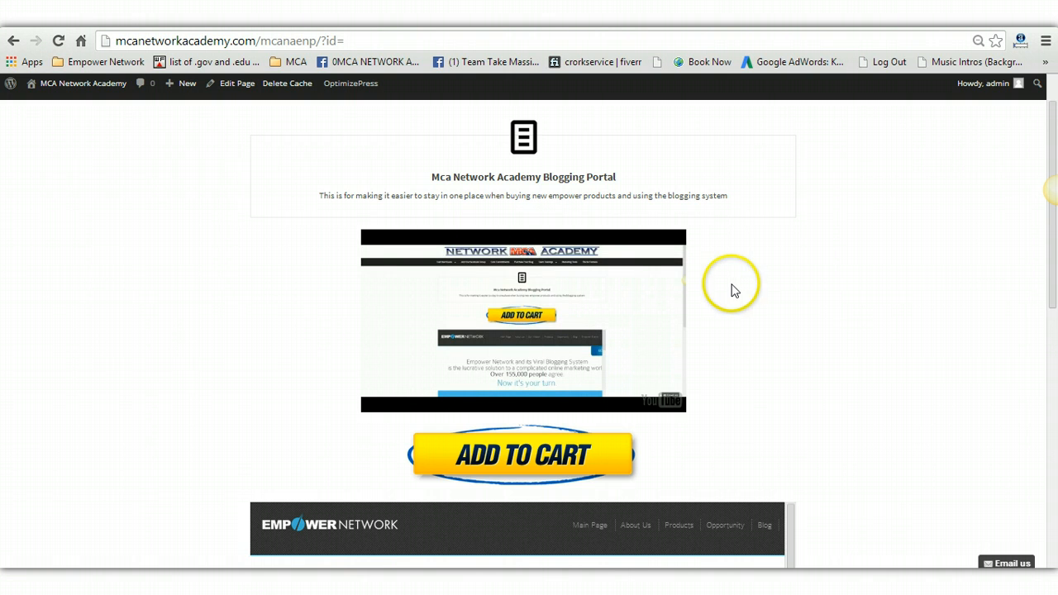
{"action": "scroll", "scroll_direction": "down", "scroll_amount": 3}
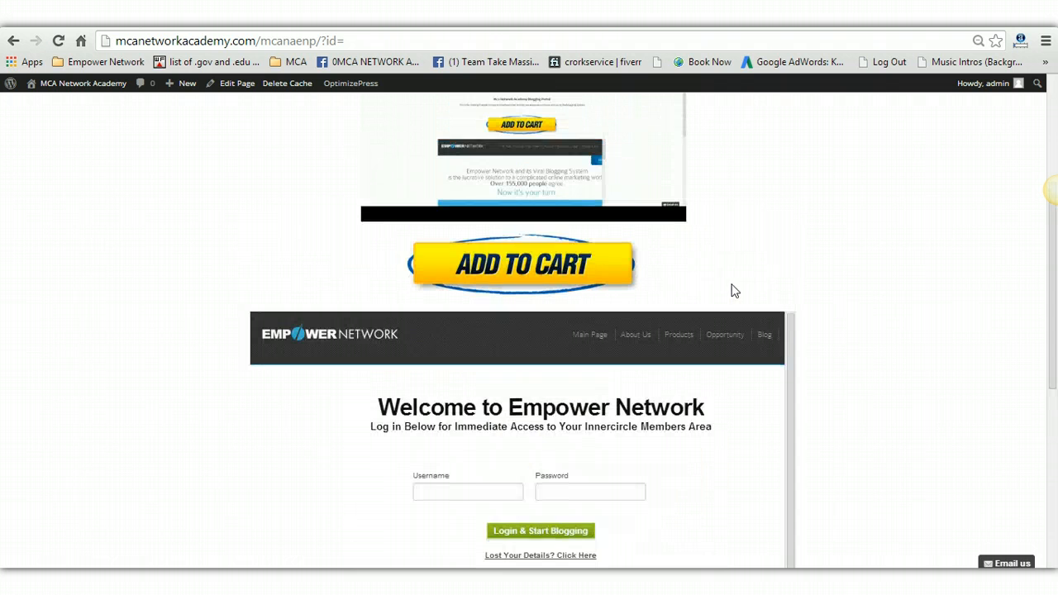
{"action": "type", "text": "wade03"}
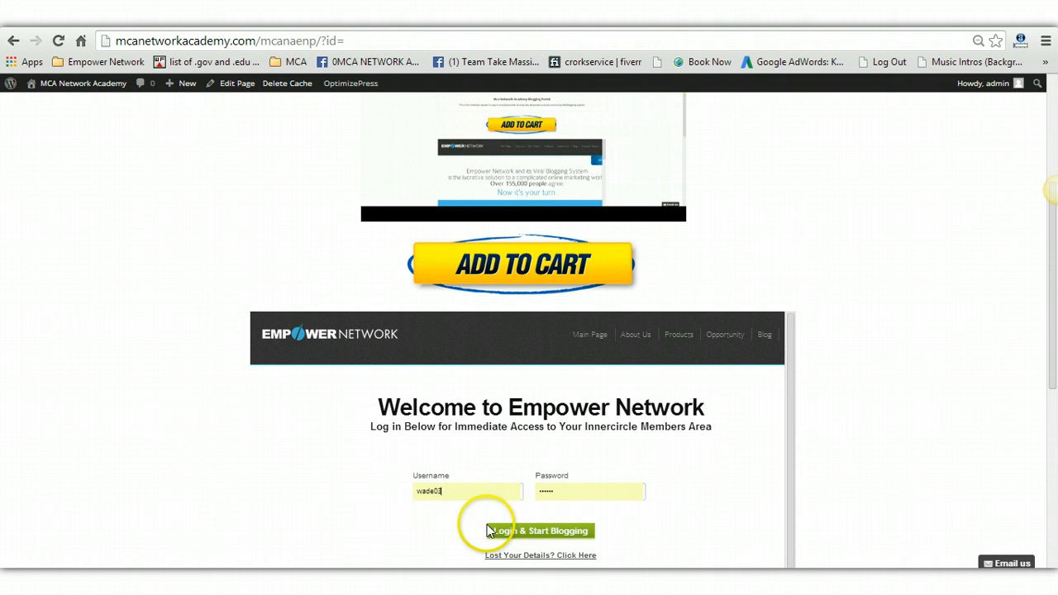
{"action": "left_click", "coordinate": [541, 531]}
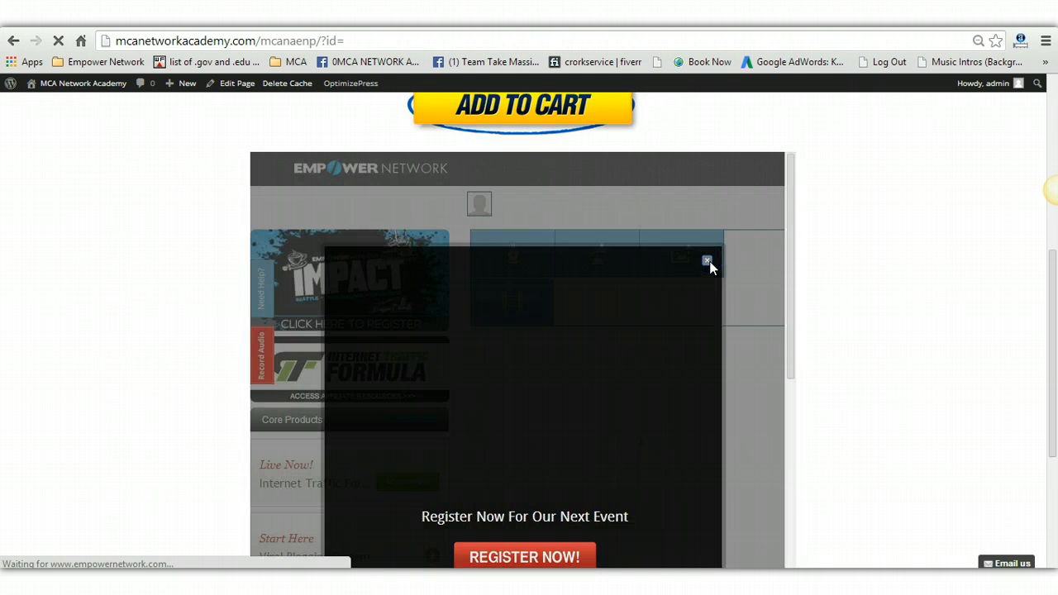
- Close the Register Now popup and choose View/Edit My Blog from the profile dropdown
{"action": "left_click", "coordinate": [706, 260]}
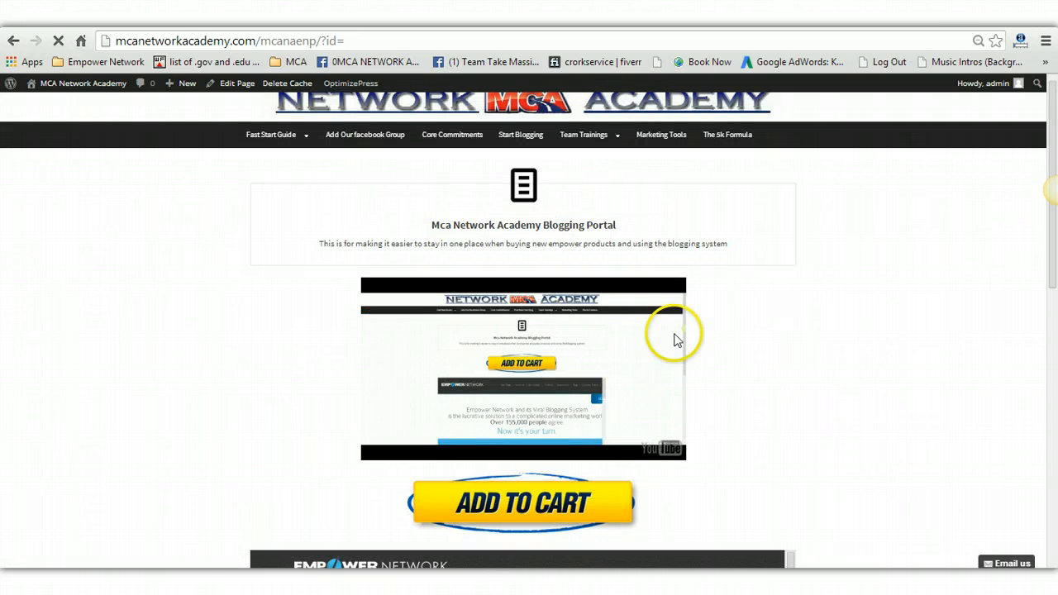
{"action": "scroll", "scroll_direction": "down", "scroll_amount": 3}
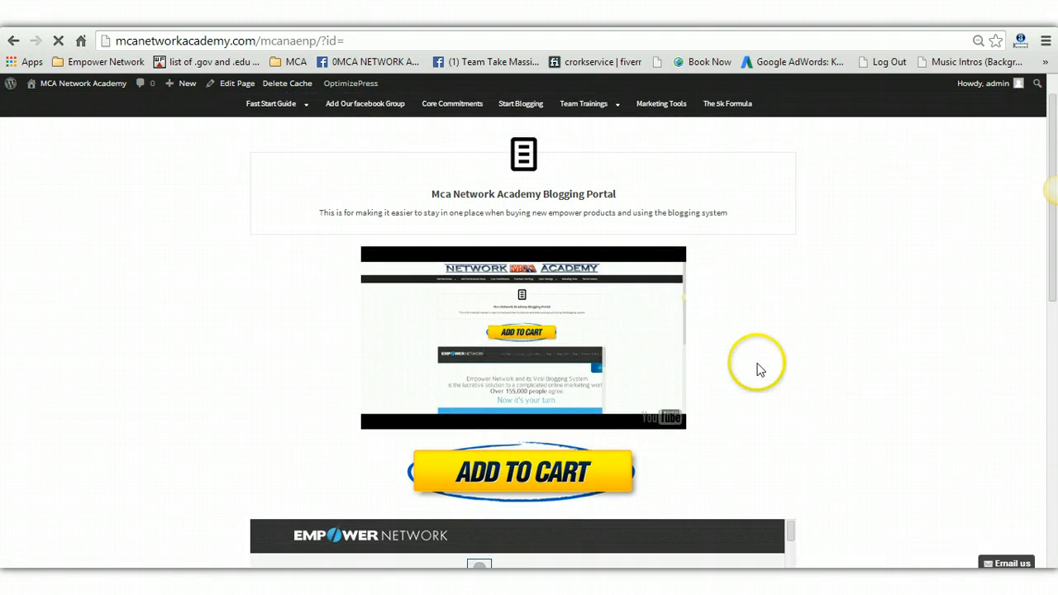
{"action": "scroll", "scroll_direction": "down", "scroll_amount": 3}
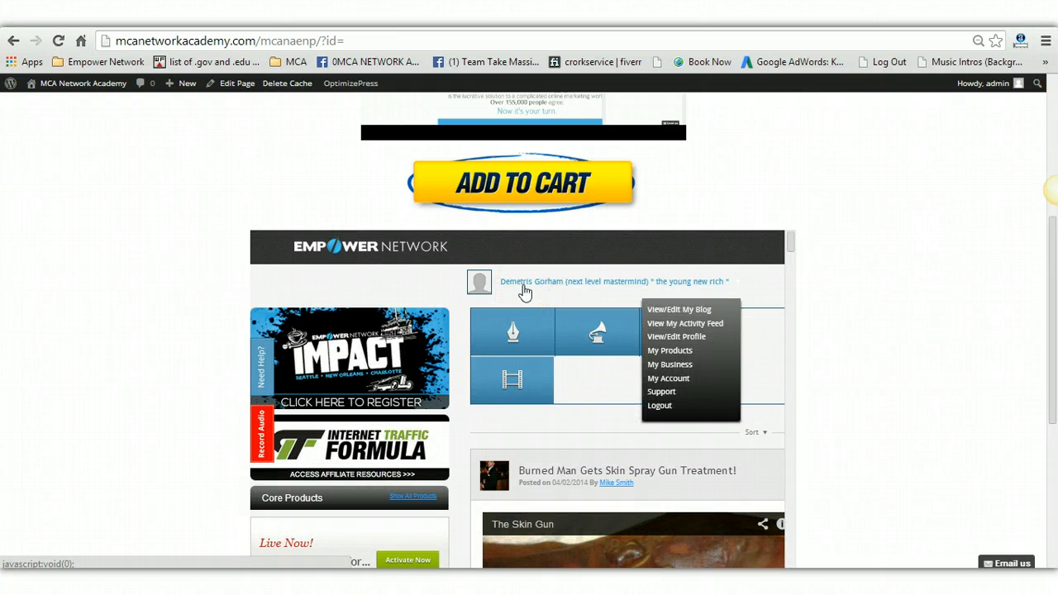
{"action": "mouse_move", "coordinate": [574, 294]}
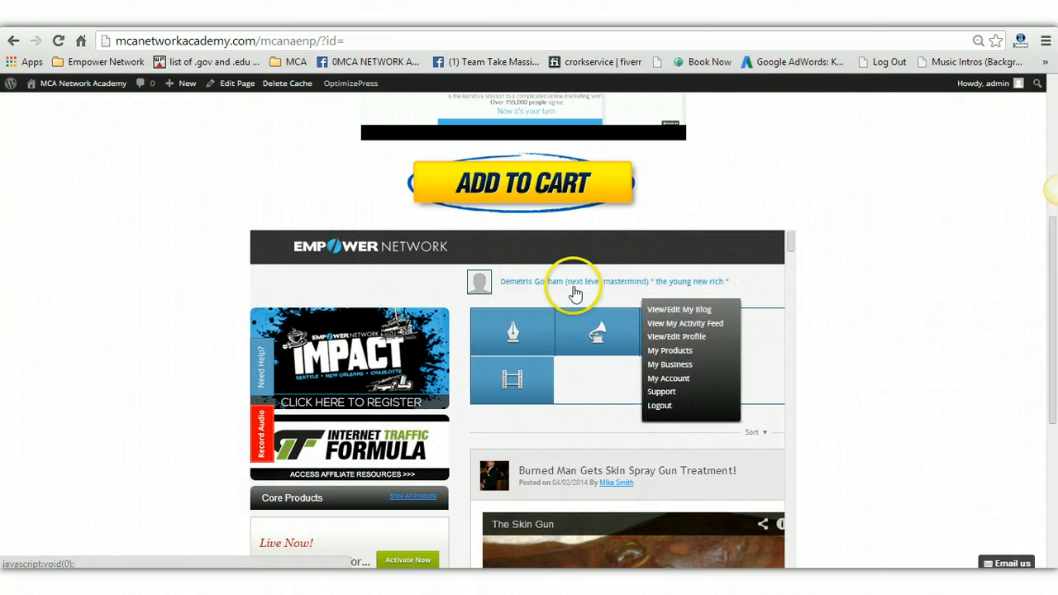
{"action": "left_click", "coordinate": [677, 309]}
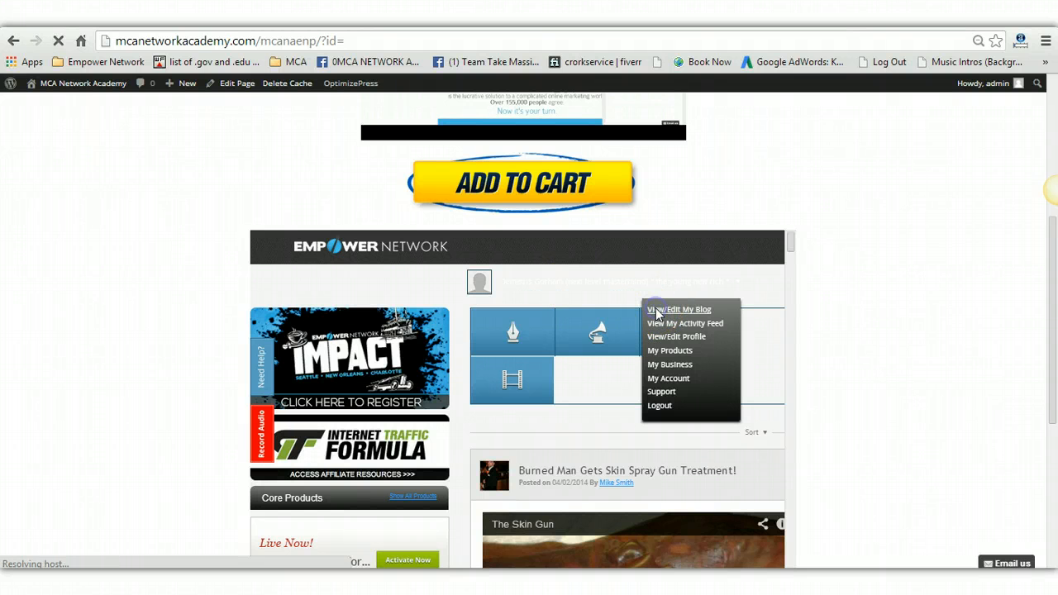
{"action": "left_click", "coordinate": [678, 309]}
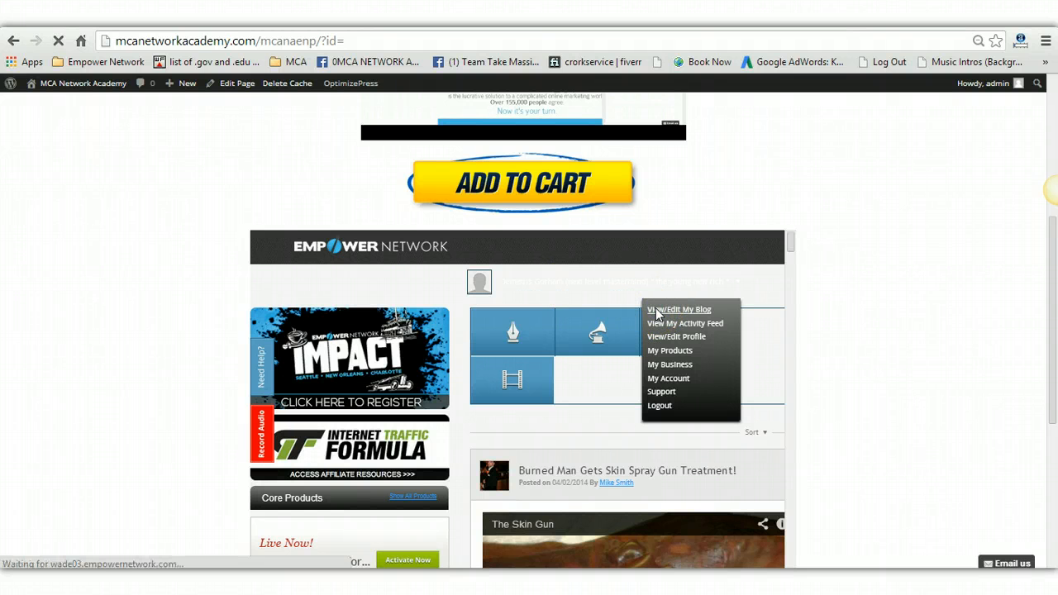
{"action": "left_click", "coordinate": [677, 309]}
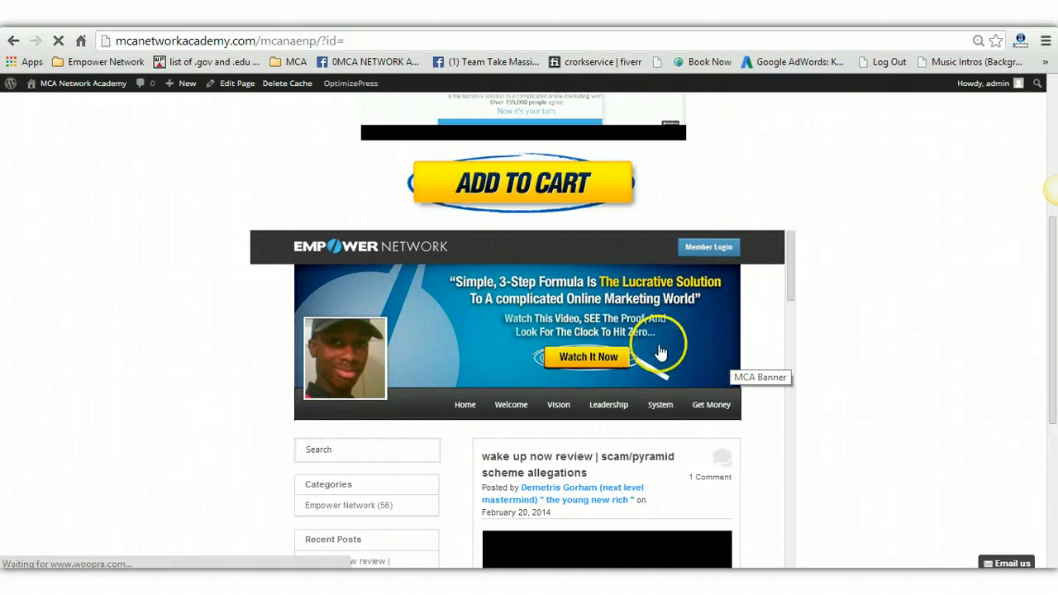
{"action": "mouse_move", "coordinate": [661, 364]}
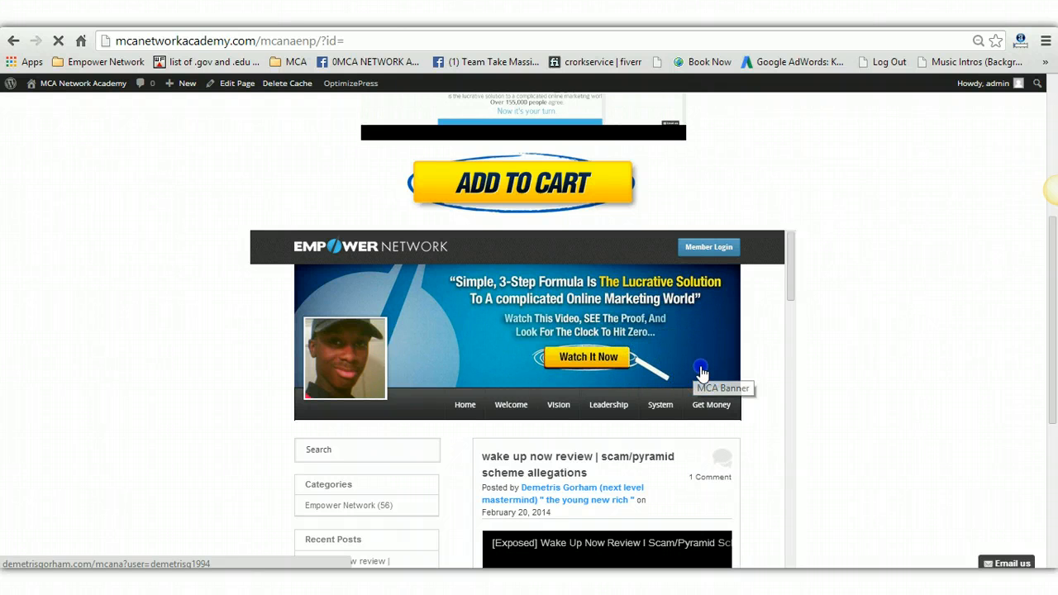
- Click the edit icon on the MCA Banner header of the blog
{"action": "left_click", "coordinate": [700, 371]}
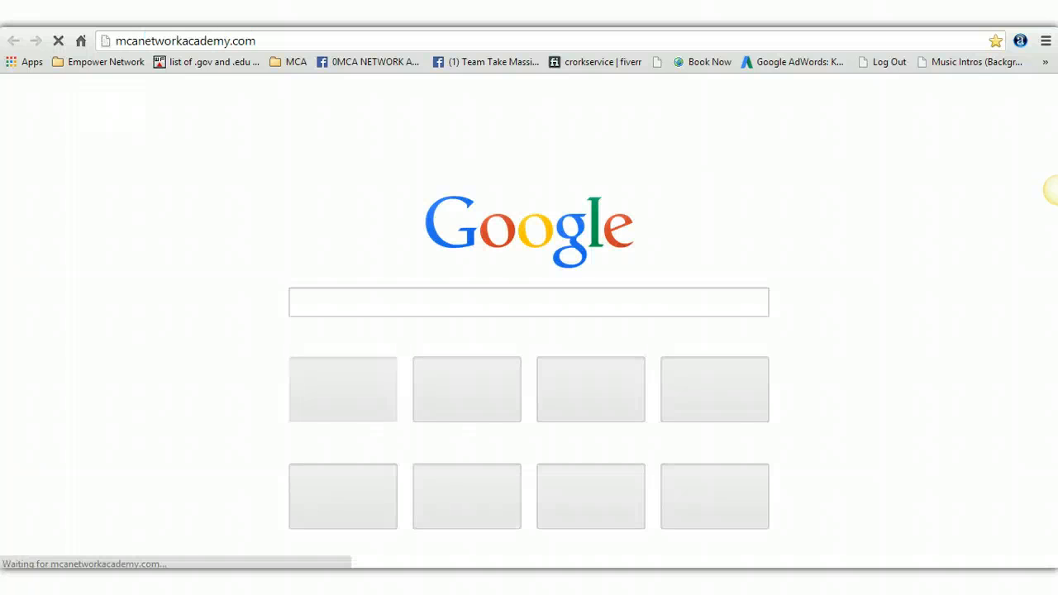
- Go to mcanetworkacademy.com/tools and download the Blog Banners zip
{"action": "left_click", "coordinate": [185, 41]}
{"action": "type", "text": "/tools/"}
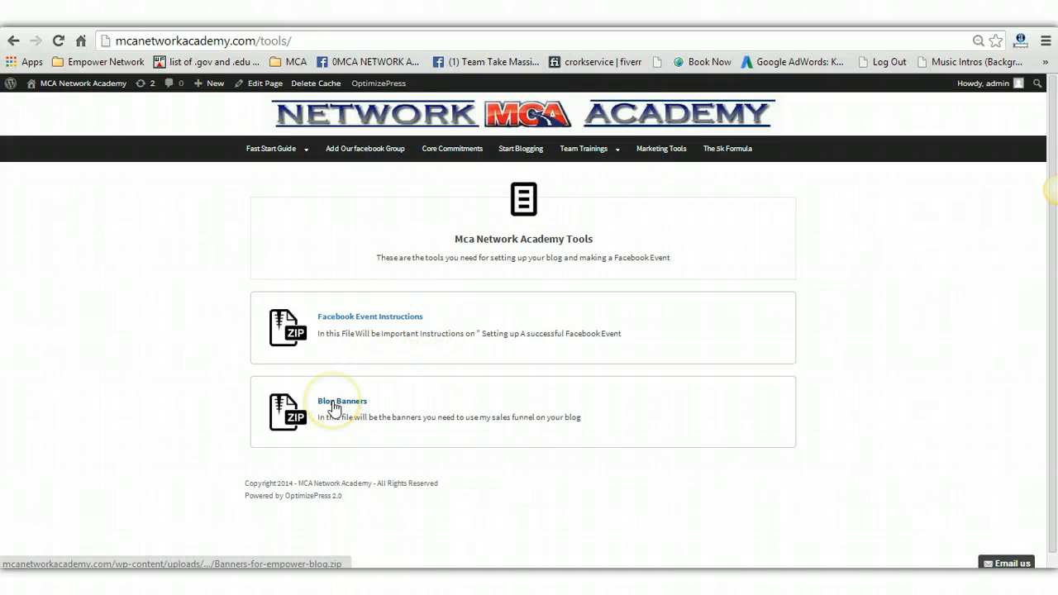
{"action": "left_click", "coordinate": [342, 401]}
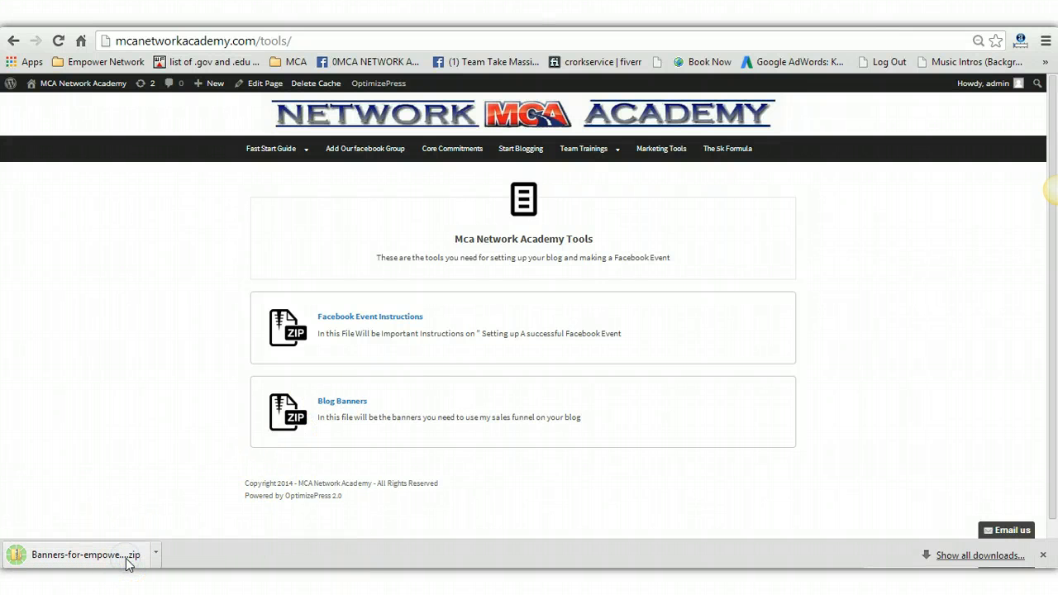
- Open the downloaded banners zip and select the 960x265 PNG banner
{"action": "left_click", "coordinate": [86, 554]}
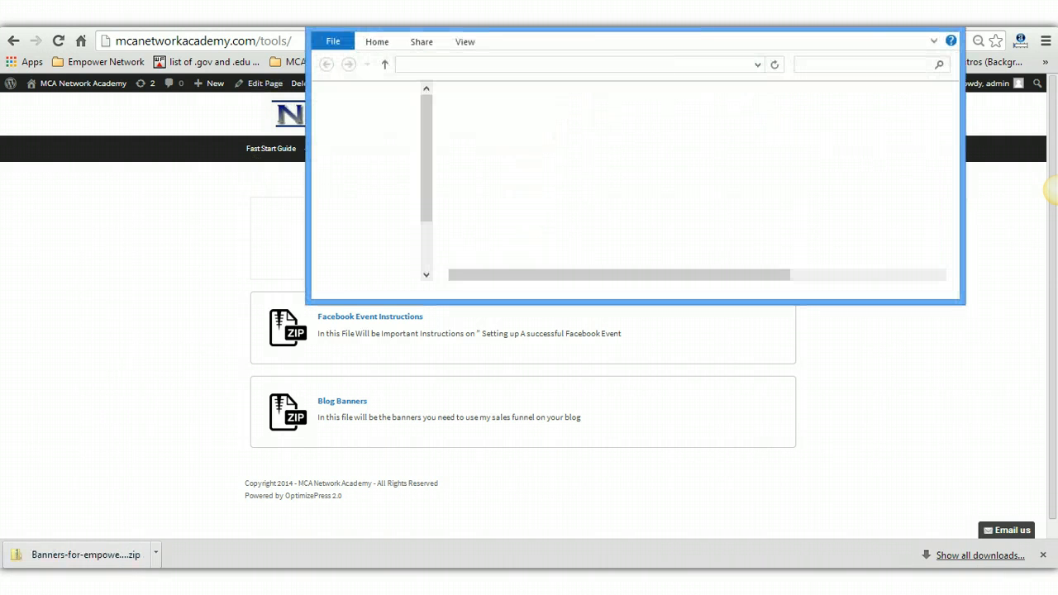
{"action": "left_click", "coordinate": [544, 130]}
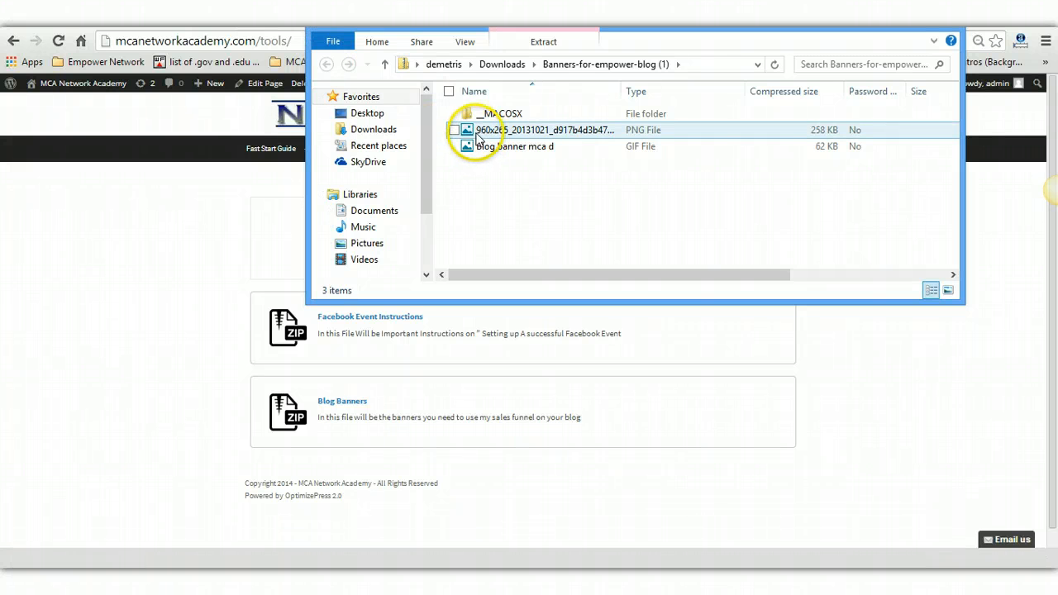
{"action": "left_click", "coordinate": [512, 147]}
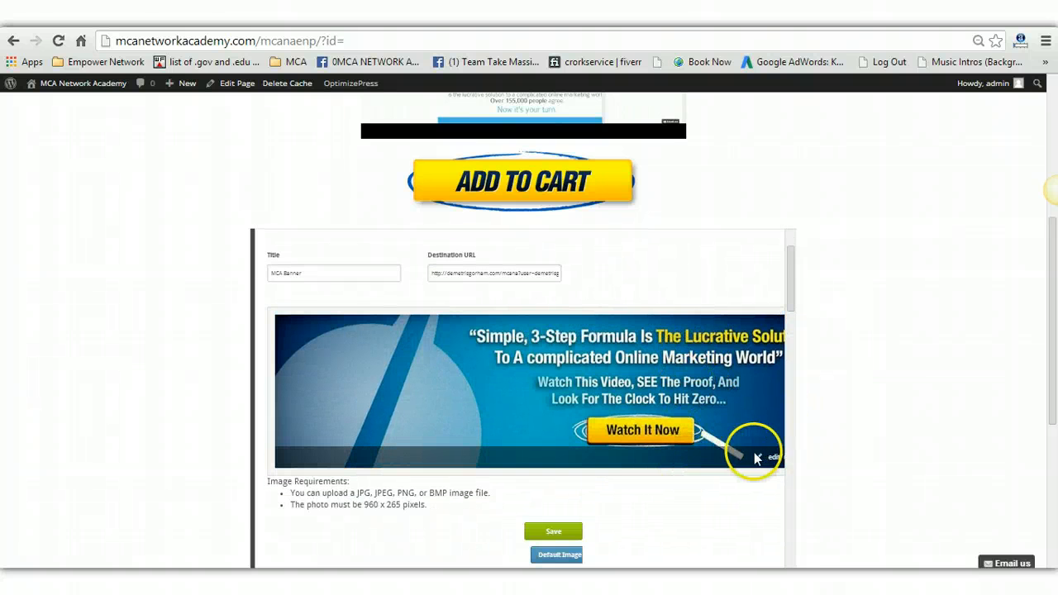
- Scroll the MCA Banner form and start uploading a new banner image
{"action": "scroll", "scroll_direction": "down", "scroll_amount": 3}
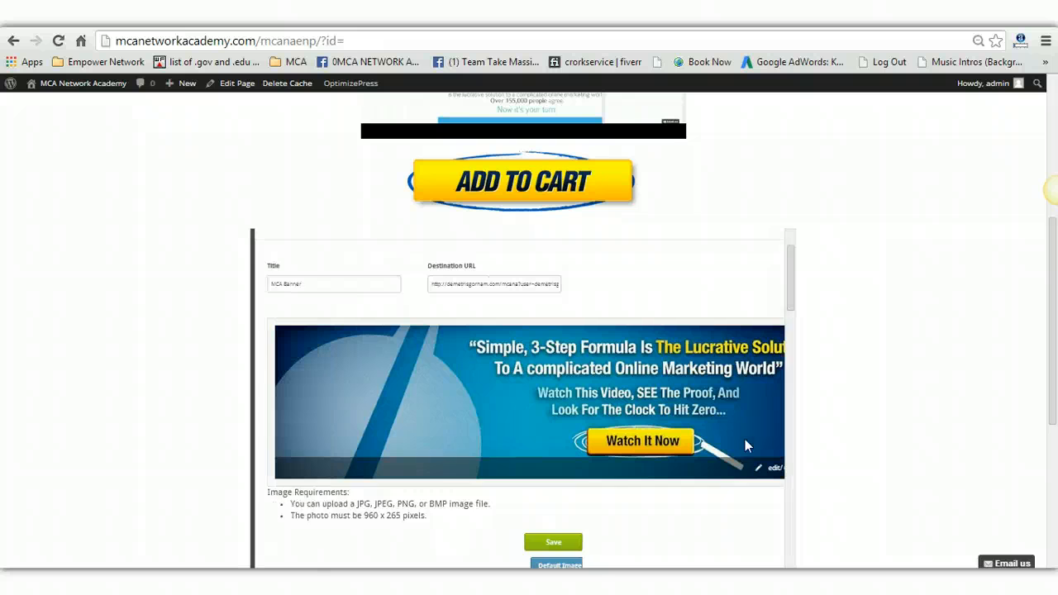
{"action": "scroll", "scroll_direction": "down", "scroll_amount": 3}
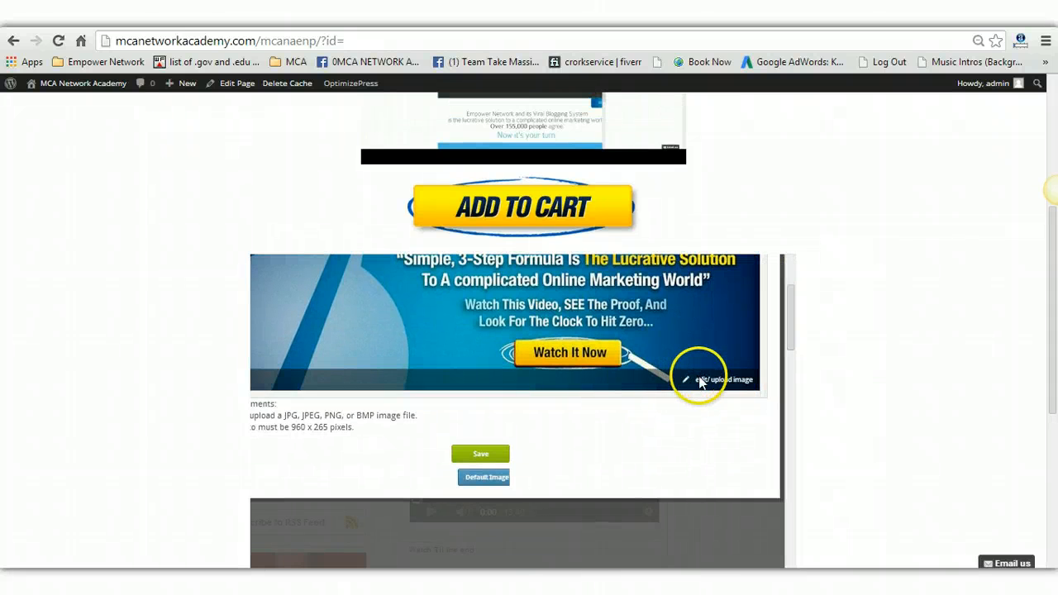
{"action": "left_click", "coordinate": [719, 379]}
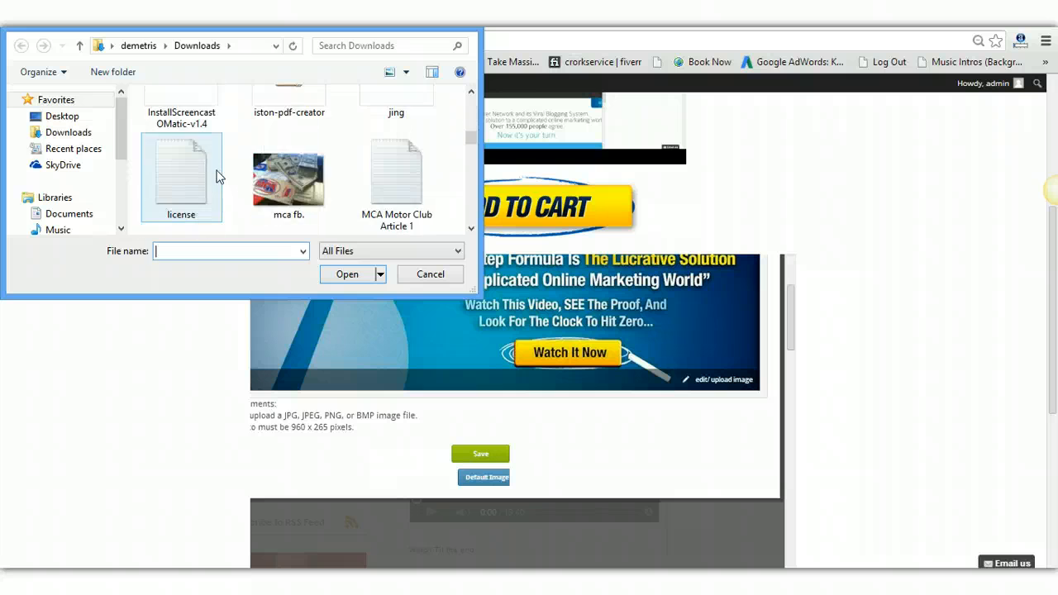
- Browse the Downloads folder and select the Banner image for empower file
{"action": "left_click", "coordinate": [68, 132]}
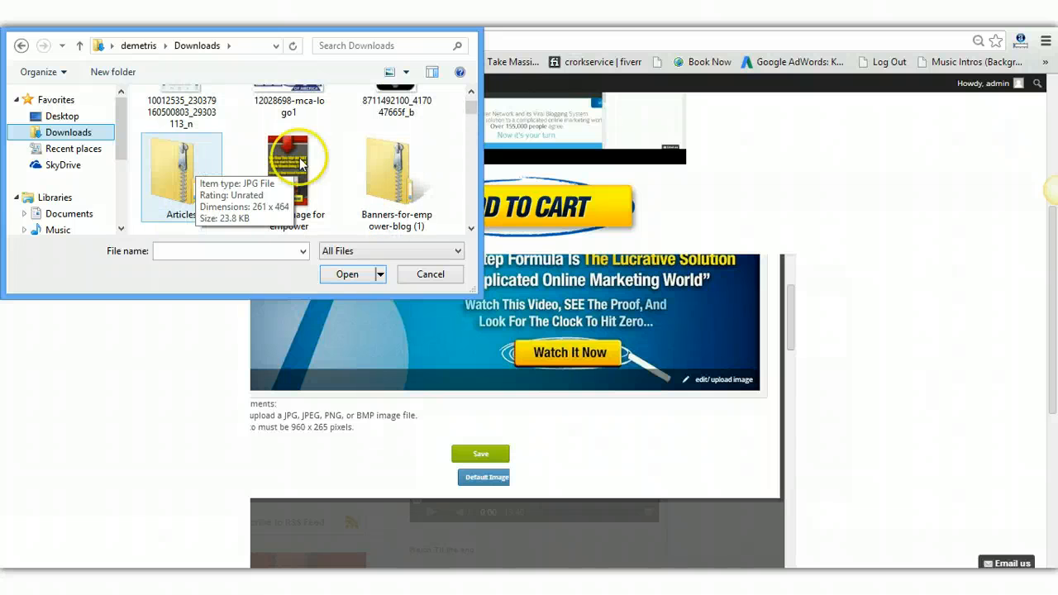
{"action": "left_click", "coordinate": [430, 274]}
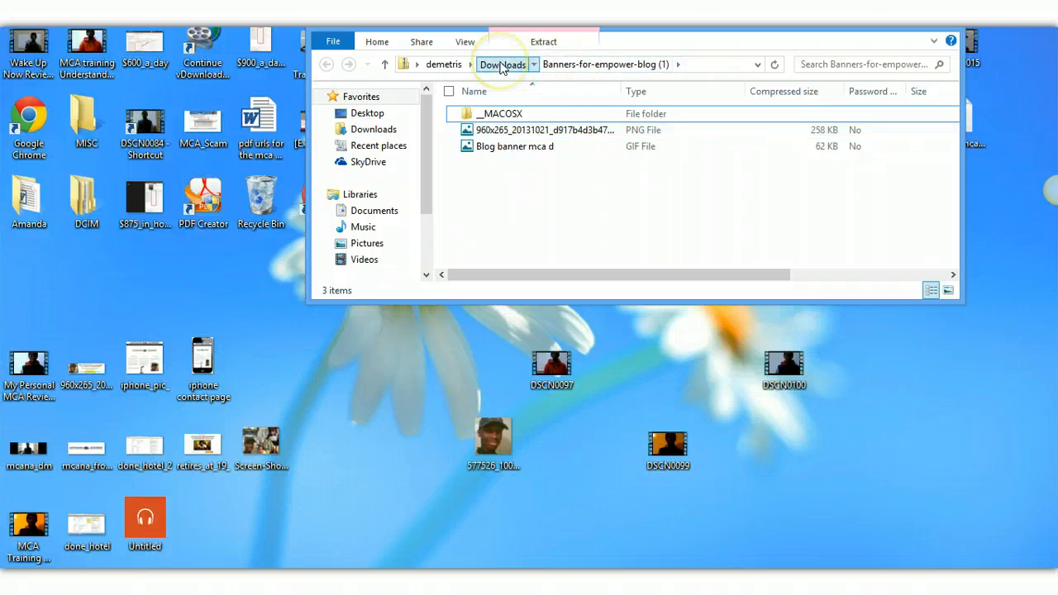
- Extract the Banners-for-empower-blog zip into a new folder in Downloads
{"action": "left_click", "coordinate": [501, 64]}
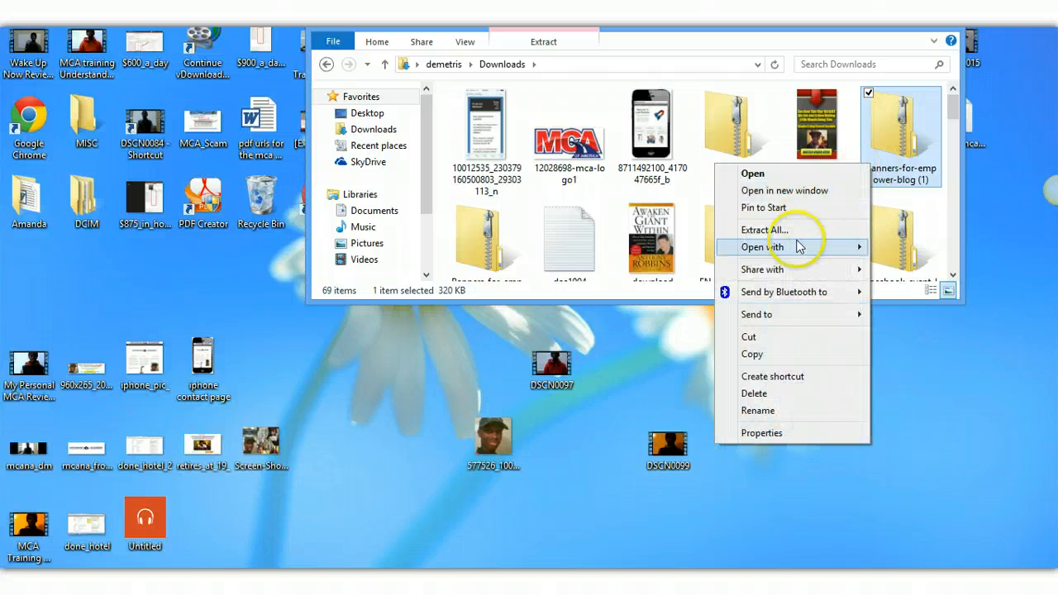
{"action": "left_click", "coordinate": [764, 229]}
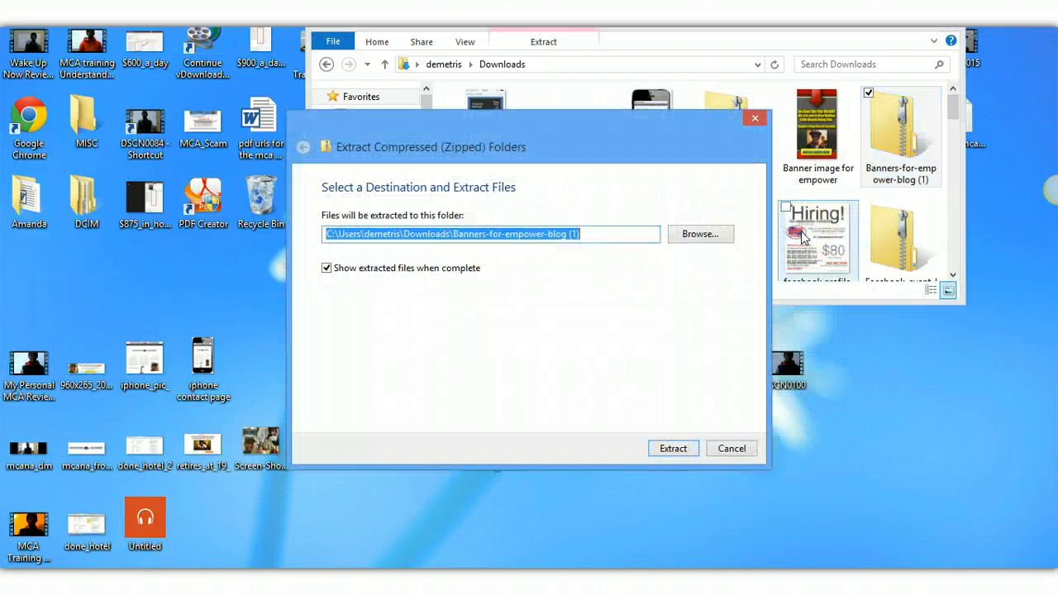
{"action": "left_click", "coordinate": [672, 448]}
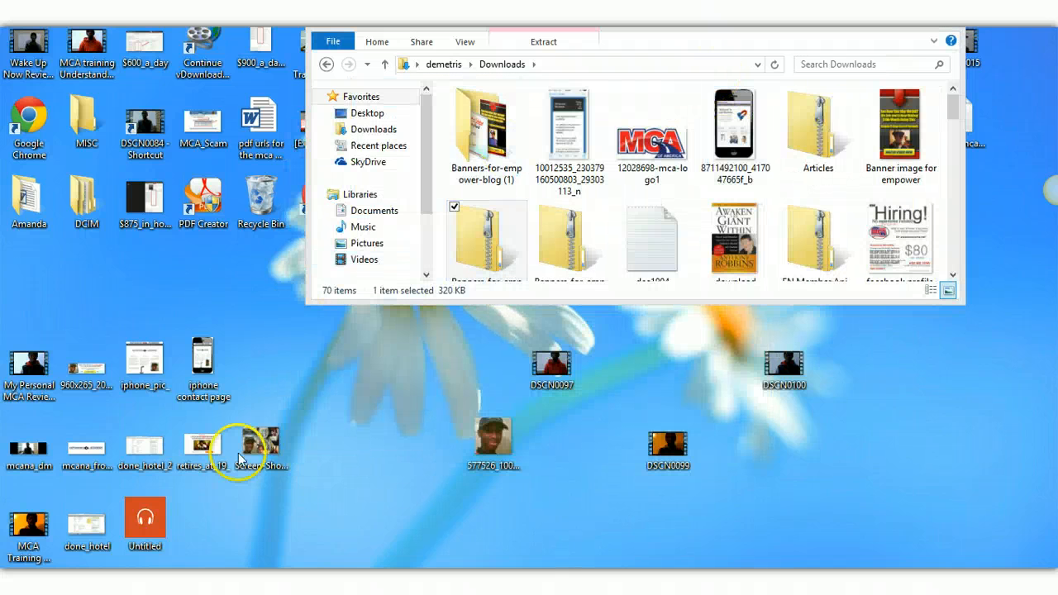
{"action": "double_click", "coordinate": [486, 124]}
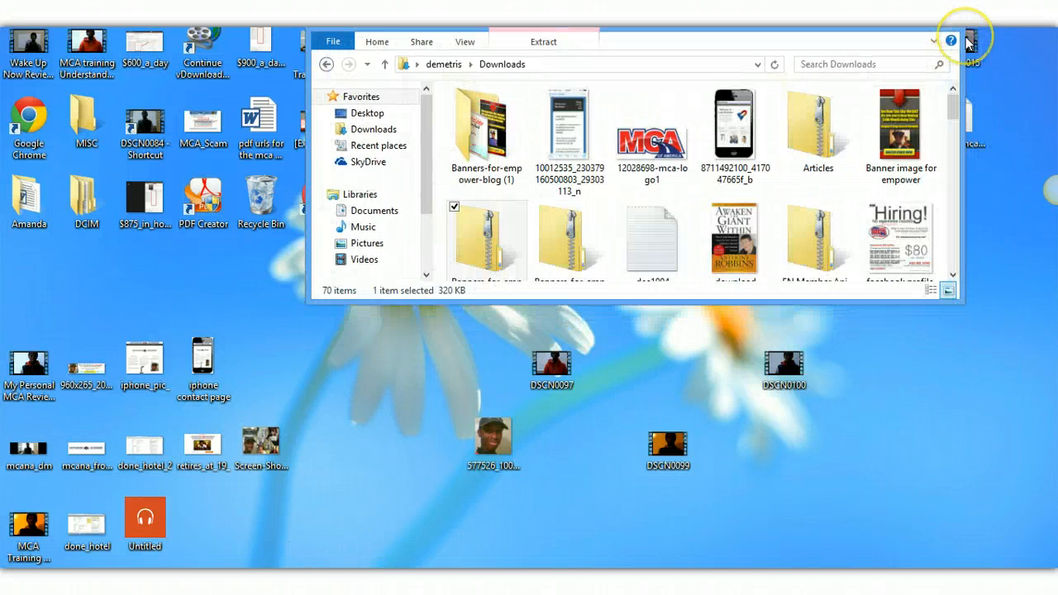
- Close the File Explorer Downloads window to return to Chrome
{"action": "left_click", "coordinate": [968, 40]}
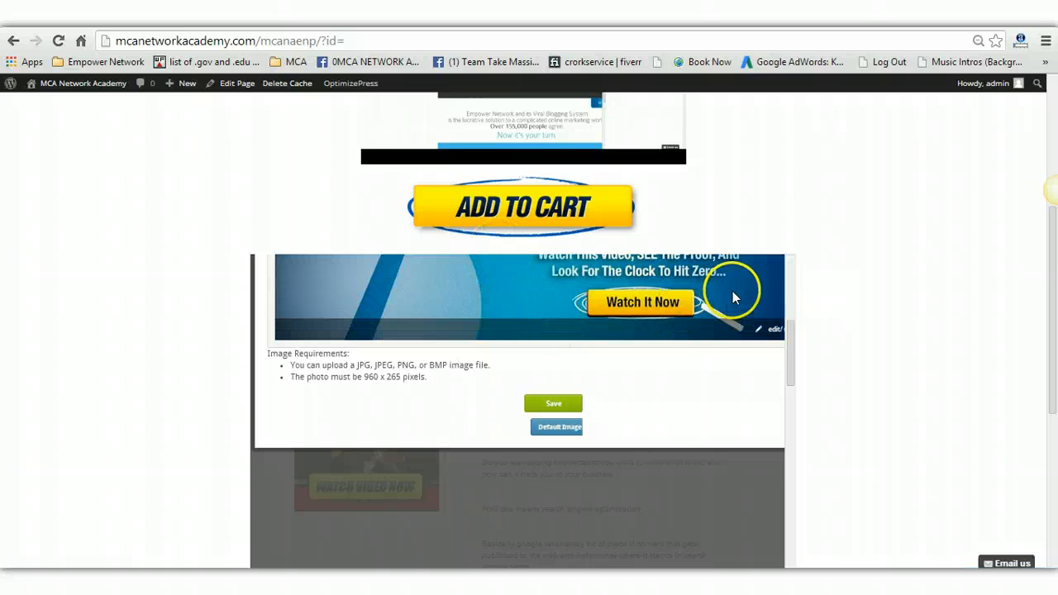
{"action": "mouse_move", "coordinate": [766, 335]}
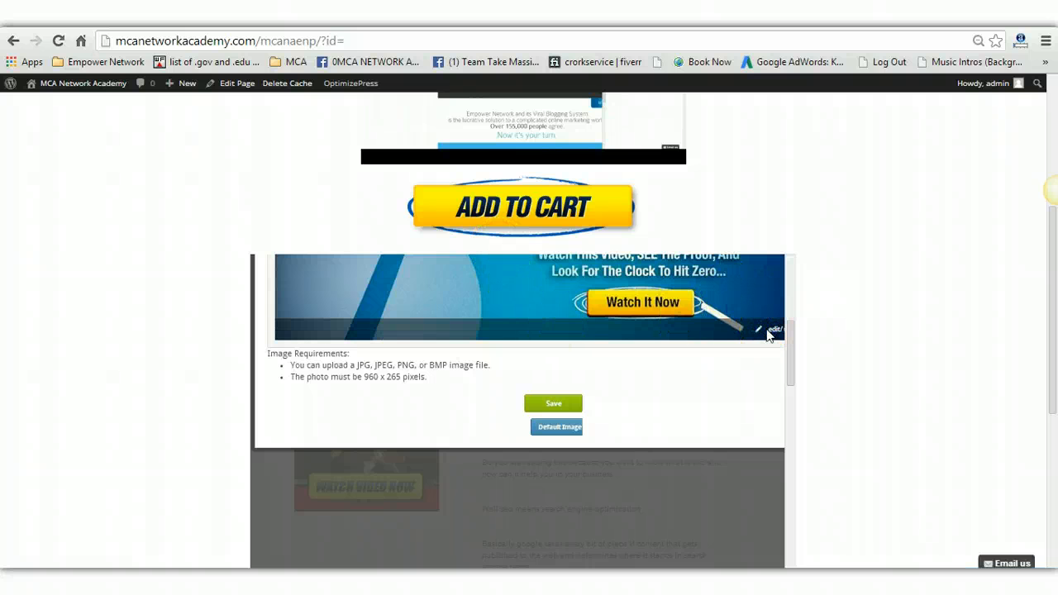
- Start the header image upload and open the Banners-for-empower-blog (1) folder
{"action": "left_click", "coordinate": [771, 330]}
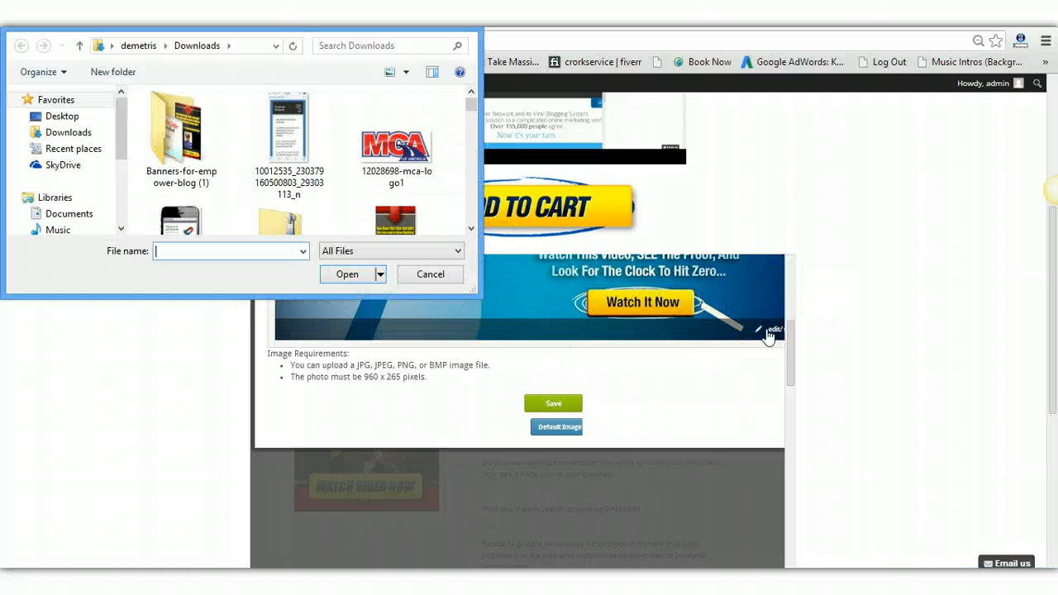
{"action": "left_click", "coordinate": [181, 132]}
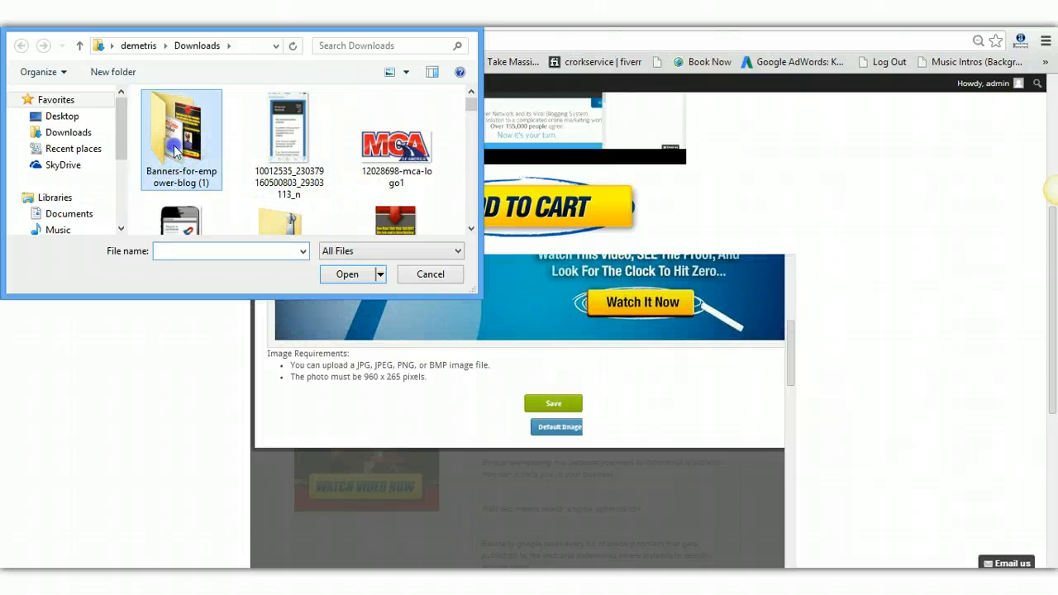
{"action": "double_click", "coordinate": [181, 128]}
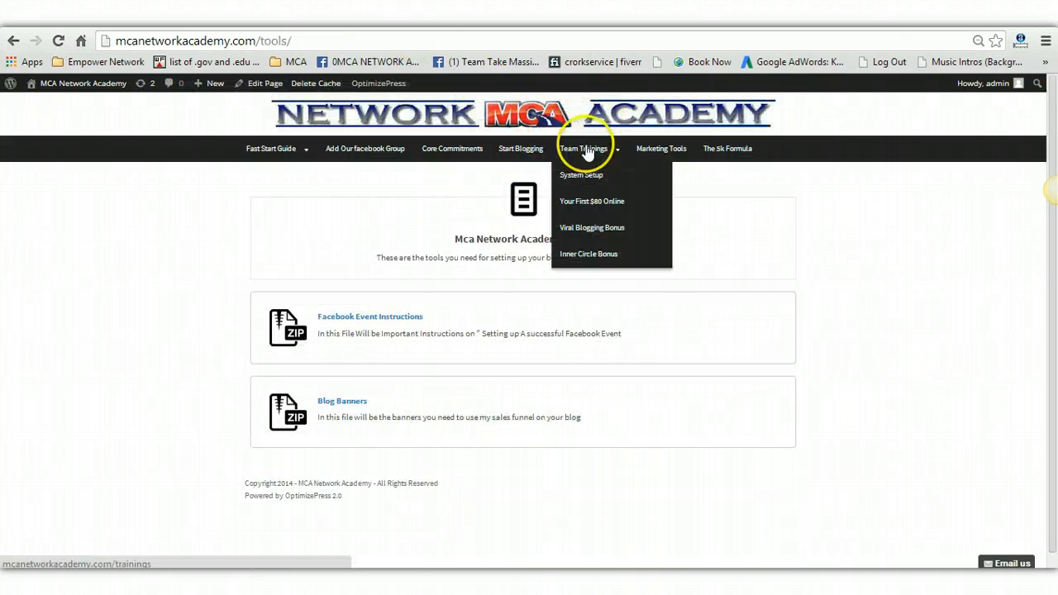
{"action": "mouse_move", "coordinate": [595, 153]}
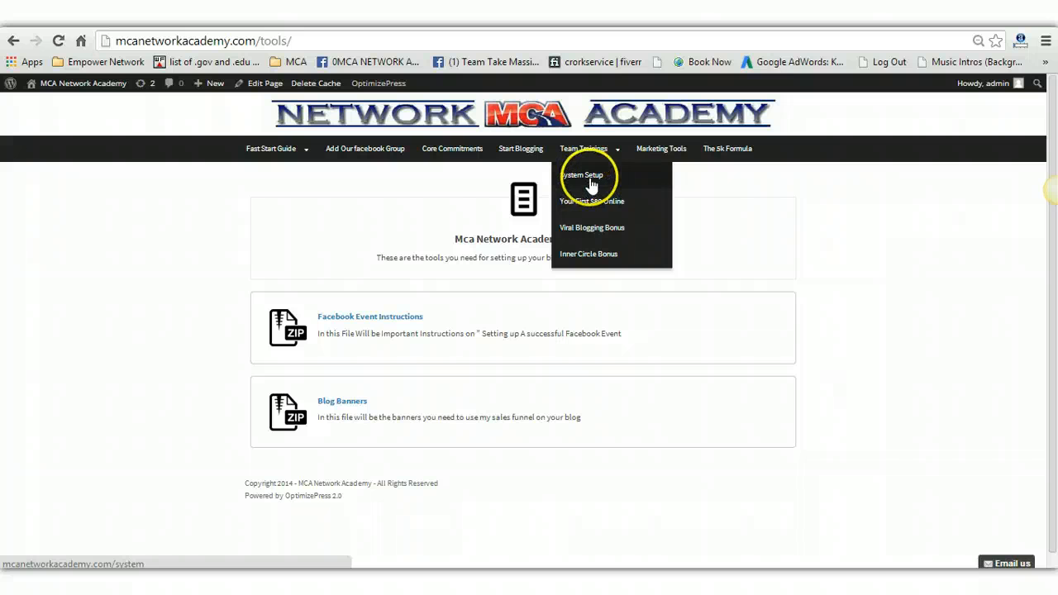
- Open the System Set-Up training page and select the Capture Page Link URL
{"action": "left_click", "coordinate": [581, 174]}
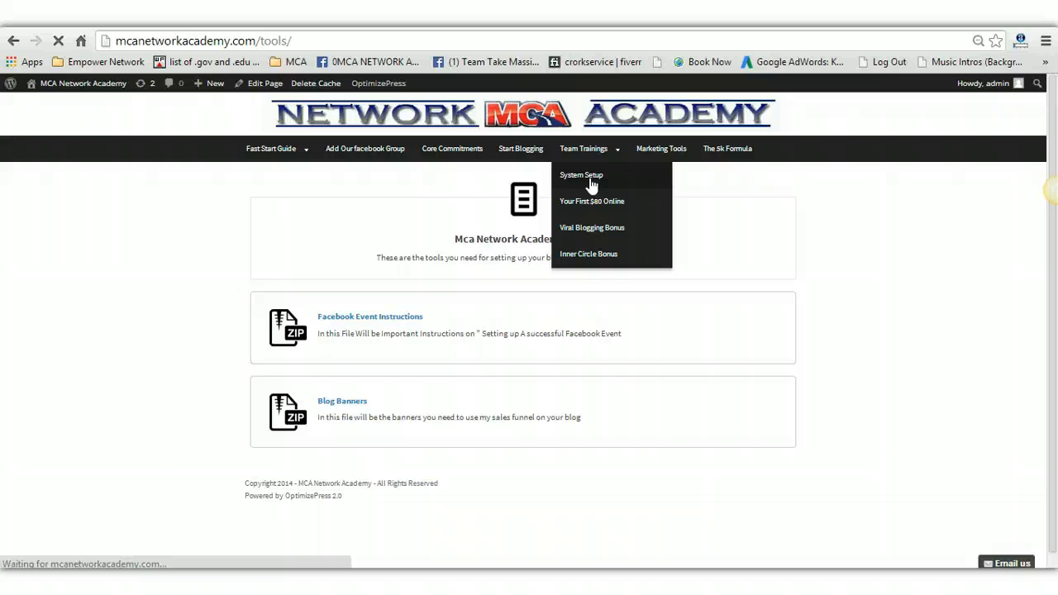
{"action": "left_click", "coordinate": [581, 174]}
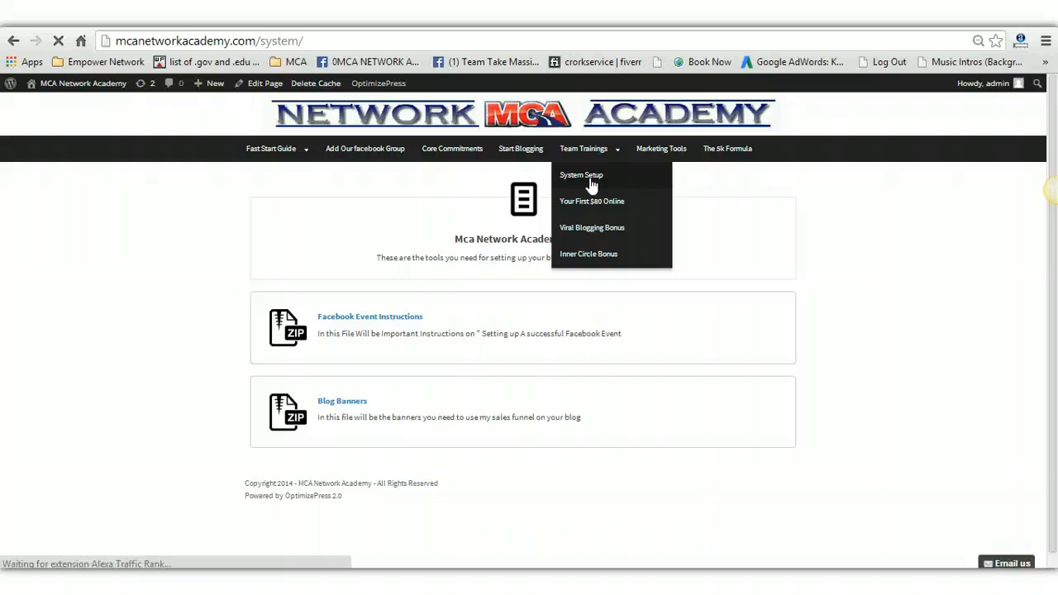
{"action": "left_click", "coordinate": [581, 174]}
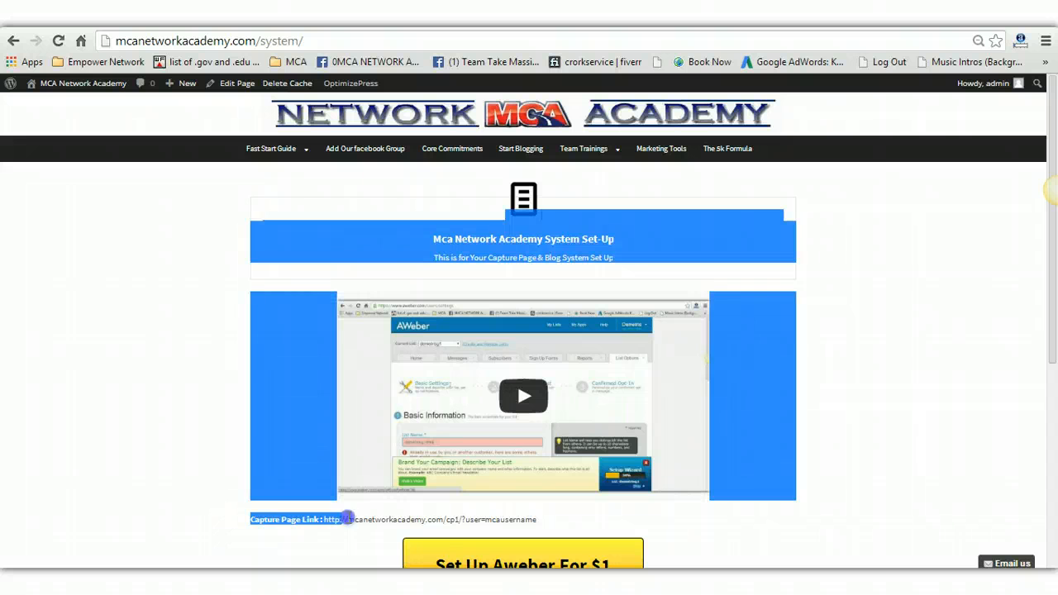
{"action": "scroll", "scroll_direction": "down", "scroll_amount": 3}
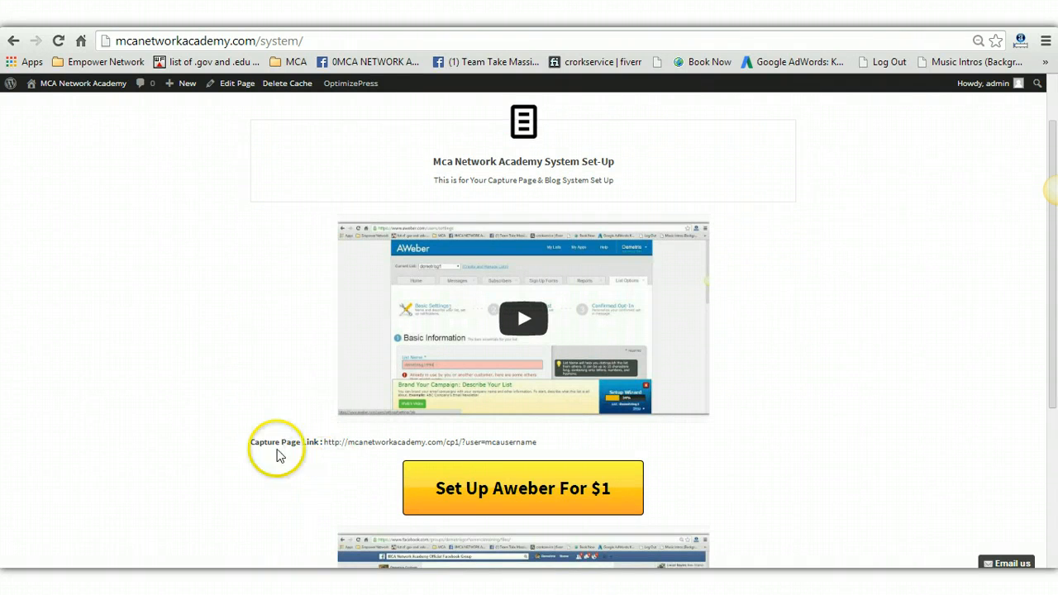
{"action": "mouse_move", "coordinate": [333, 438]}
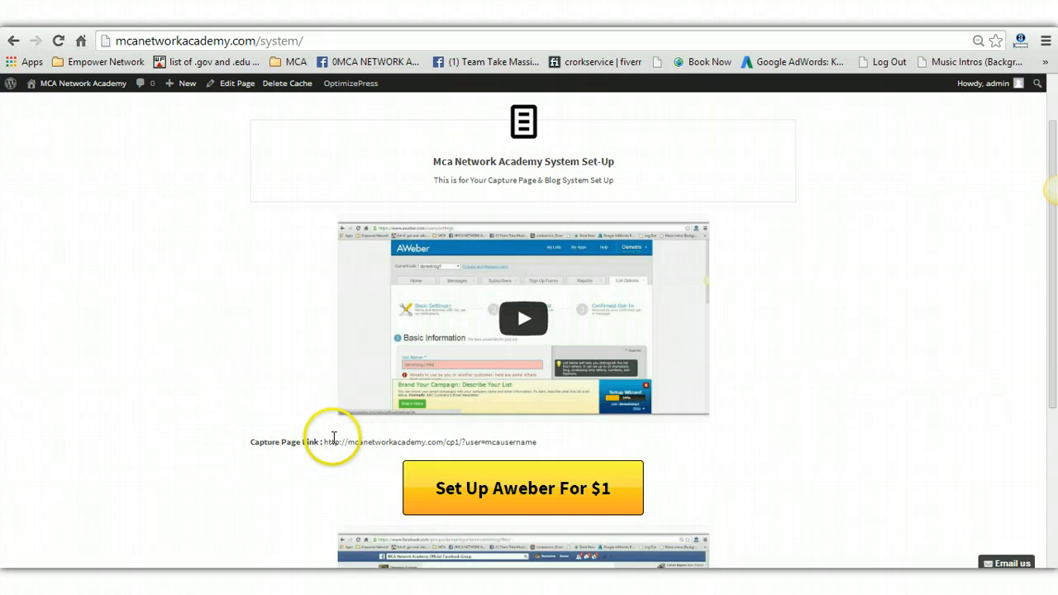
{"action": "left_click_drag", "start_coordinate": [323, 442], "coordinate": [537, 441]}
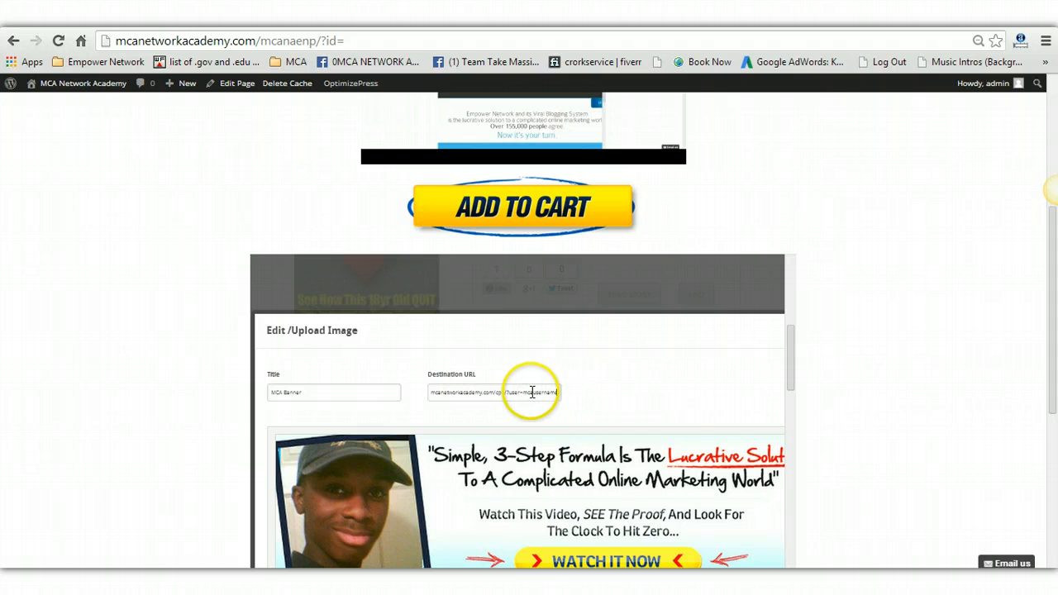
- Replace the banner's Destination URL with the capture page link ending in your username
{"action": "double_click", "coordinate": [529, 392]}
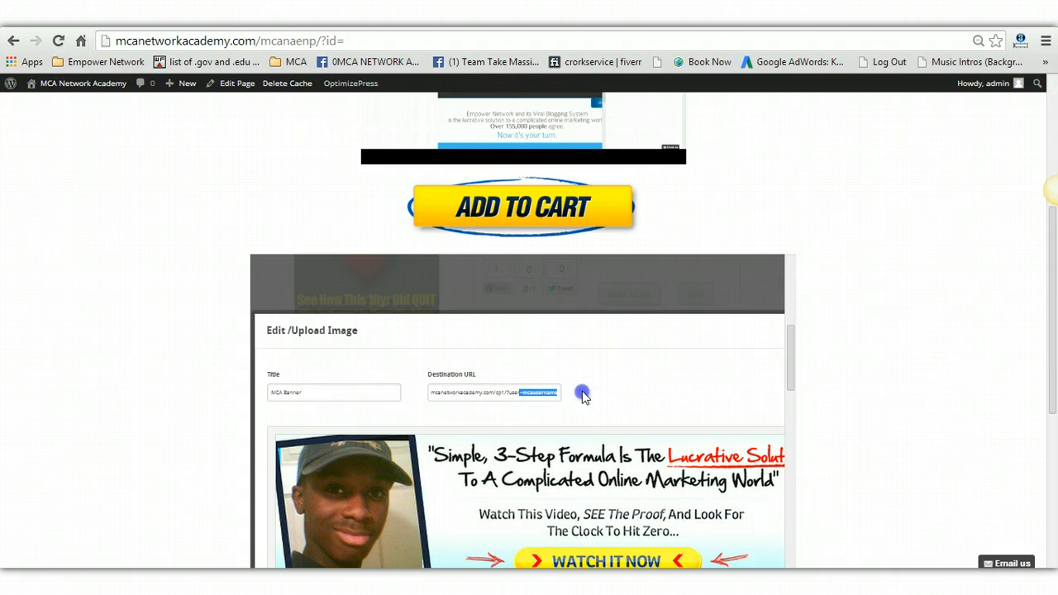
{"action": "triple_click", "coordinate": [494, 392]}
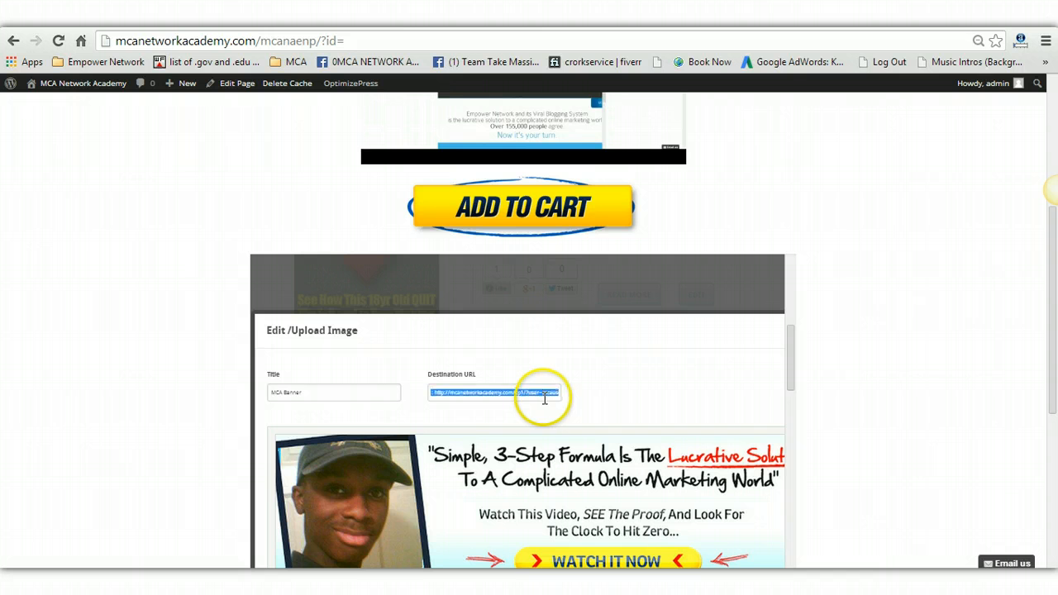
{"action": "left_click", "coordinate": [525, 392]}
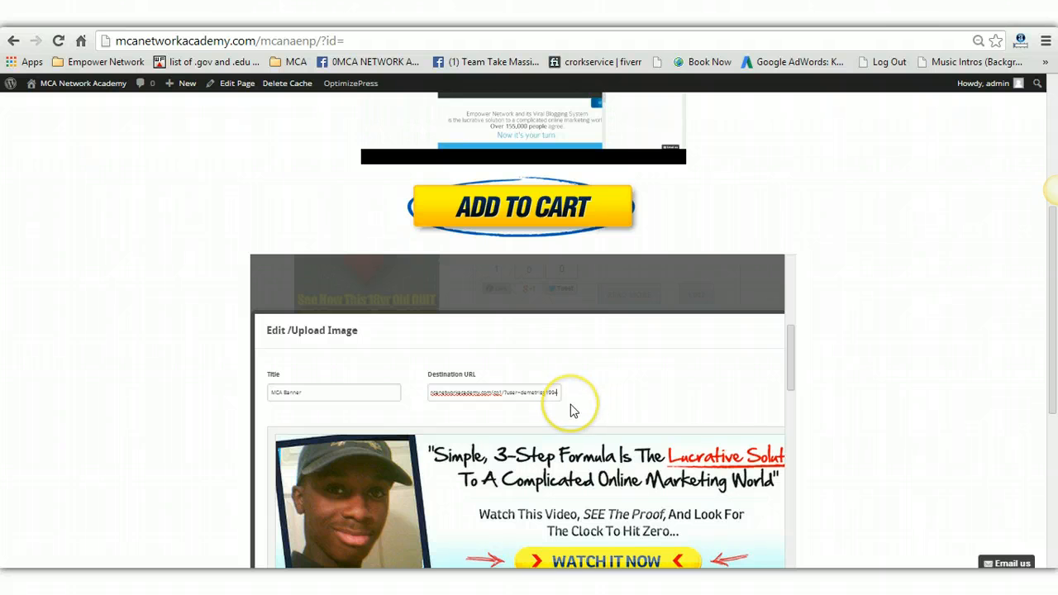
{"action": "scroll", "scroll_direction": "down", "scroll_amount": 3}
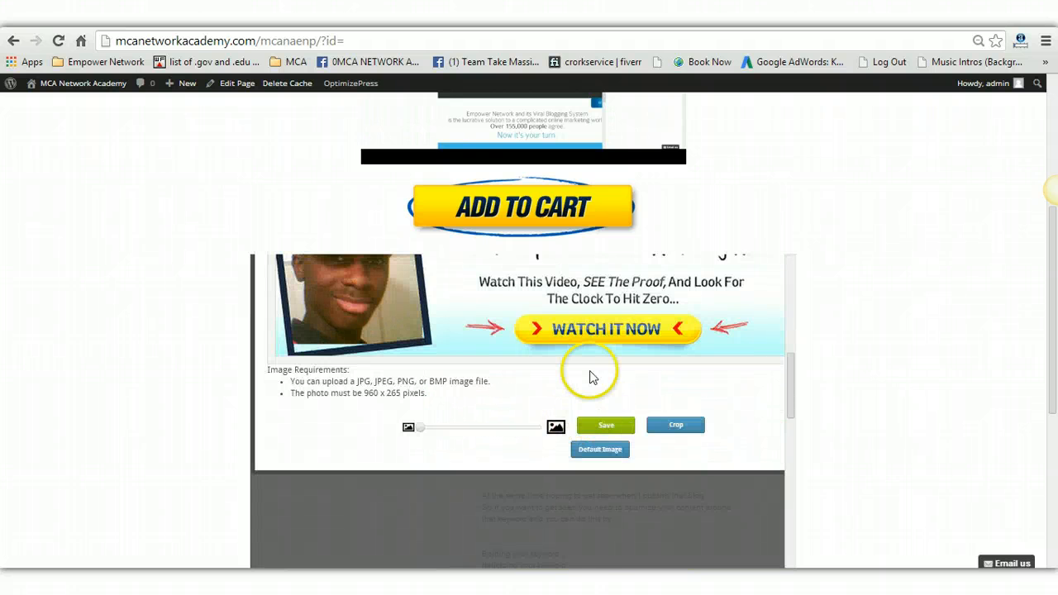
{"action": "scroll", "scroll_direction": "down", "scroll_amount": 3}
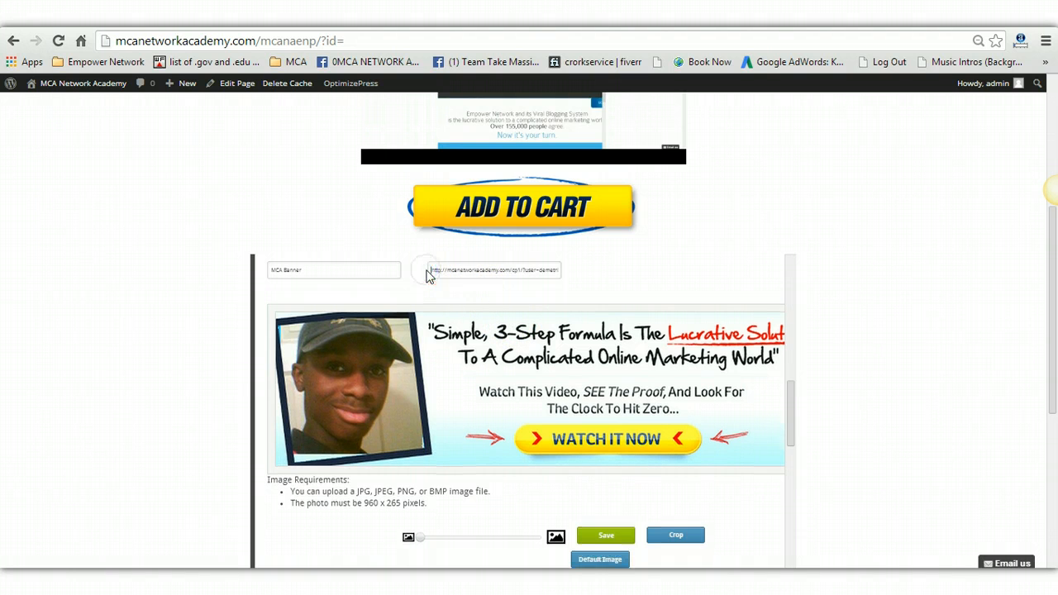
- Save the MCA banner image and finish editing the header
{"action": "left_click", "coordinate": [606, 534]}
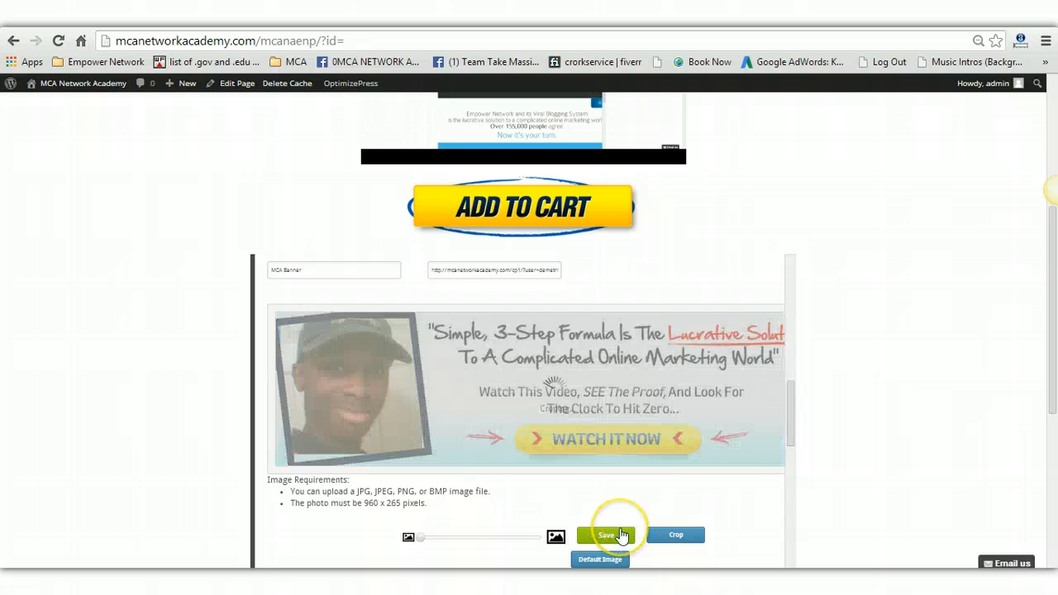
{"action": "left_click", "coordinate": [606, 535]}
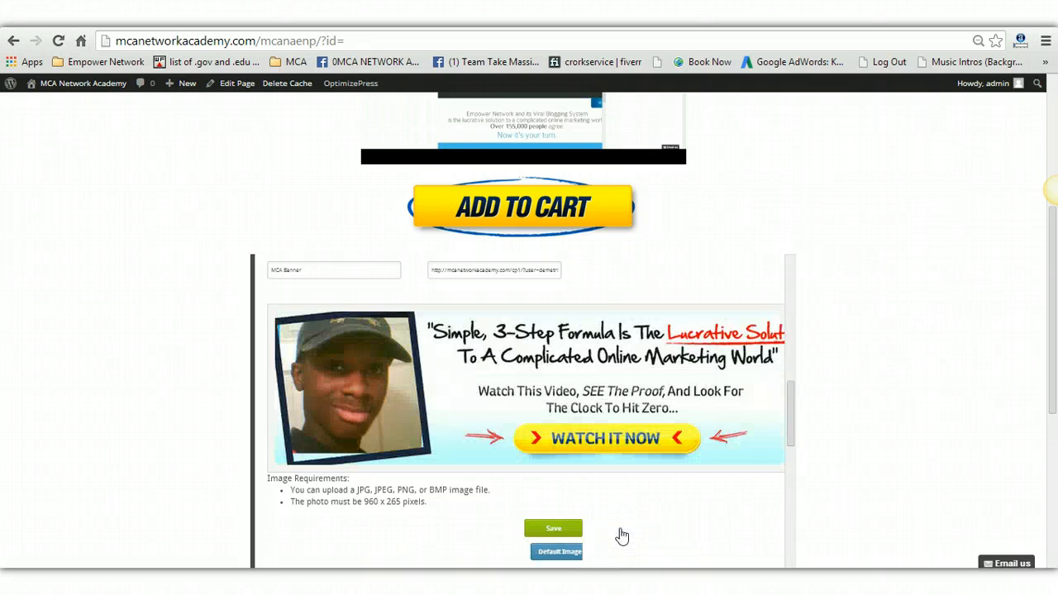
{"action": "left_click", "coordinate": [553, 528]}
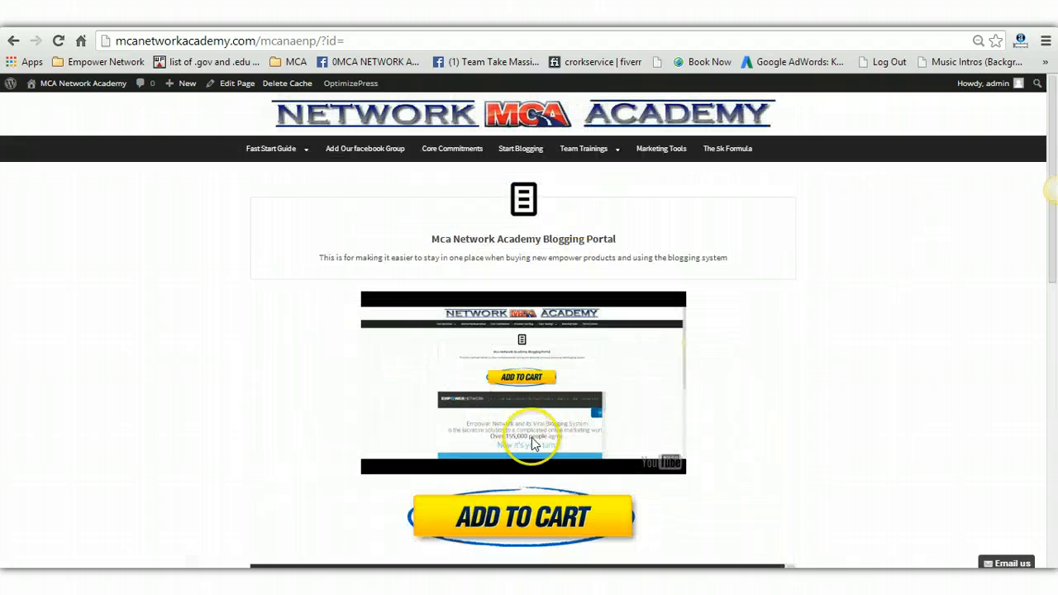
- Scroll through the blog to check the new header banner
{"action": "scroll", "scroll_direction": "down", "scroll_amount": 3}
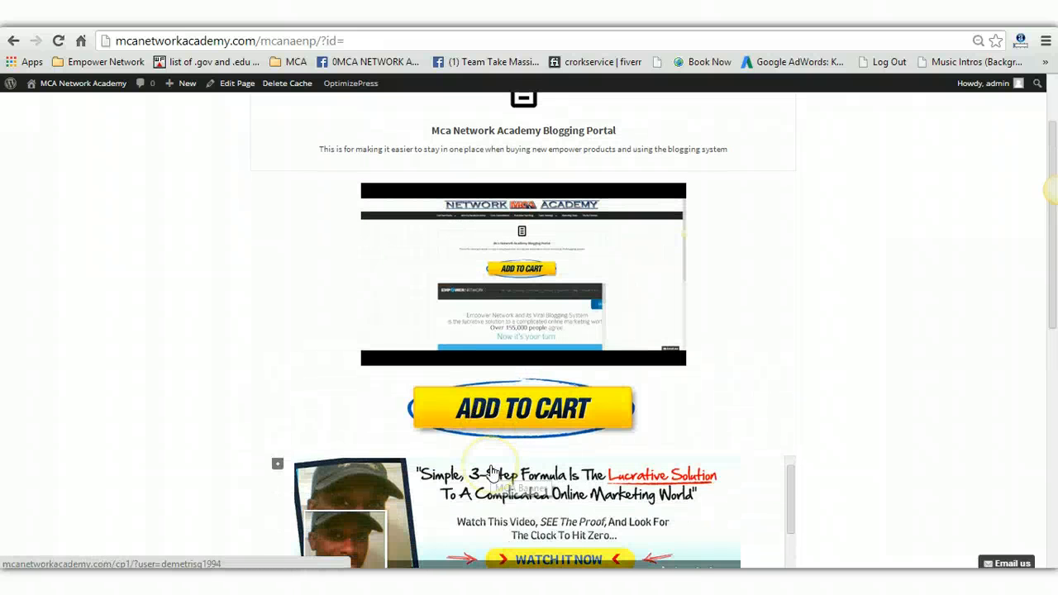
{"action": "scroll", "scroll_direction": "down", "scroll_amount": 3}
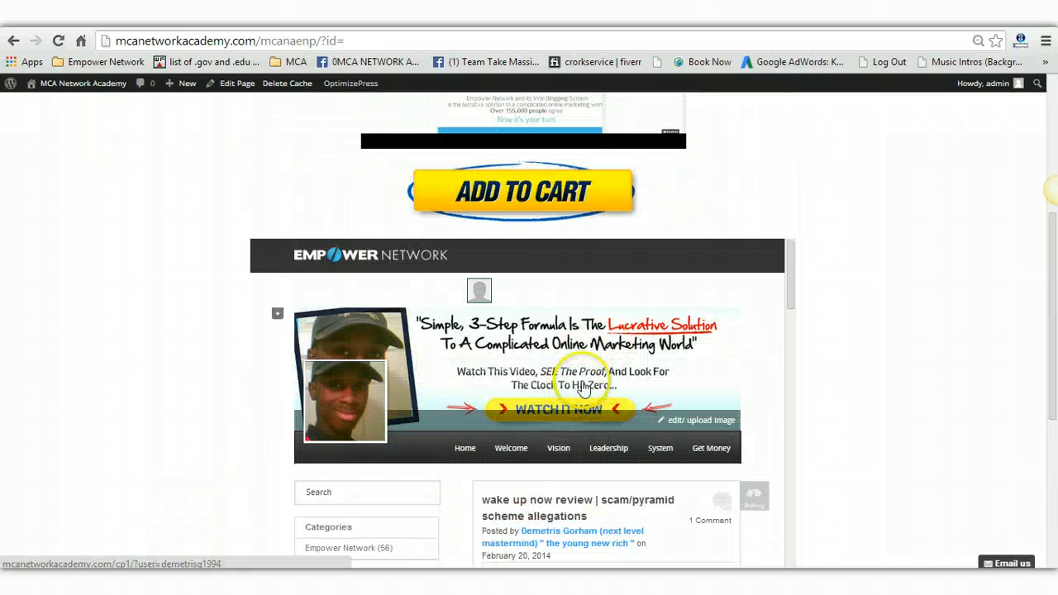
{"action": "mouse_move", "coordinate": [418, 385]}
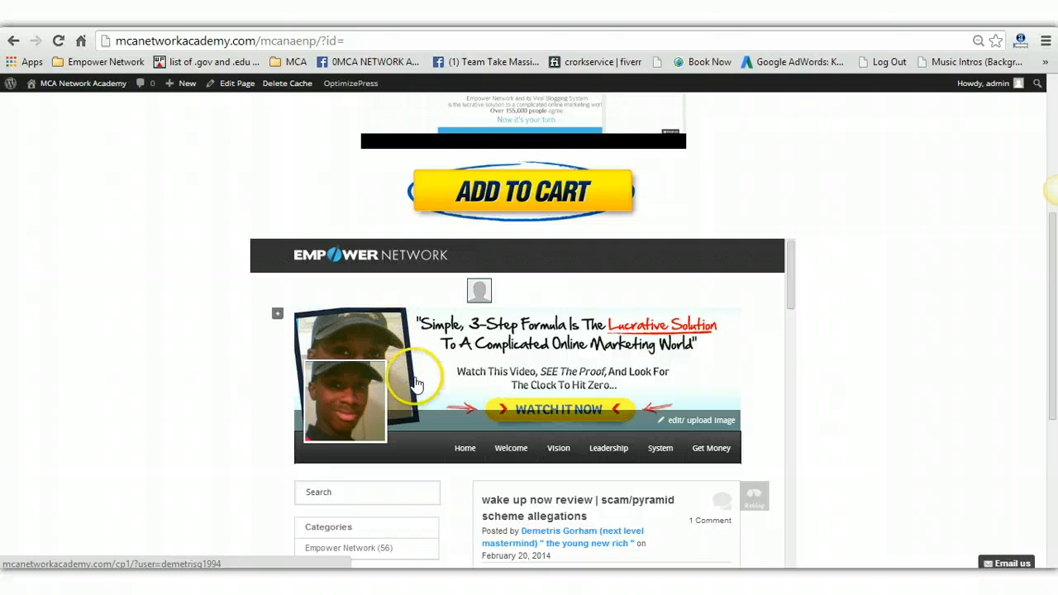
{"action": "scroll", "scroll_direction": "down", "scroll_amount": 3}
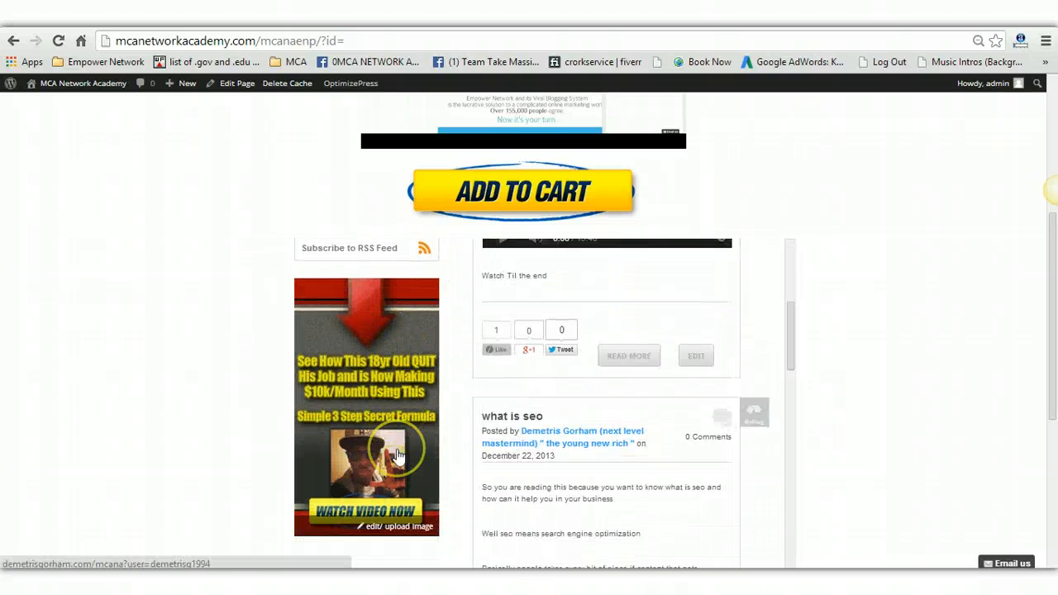
{"action": "scroll", "scroll_direction": "down", "scroll_amount": 3}
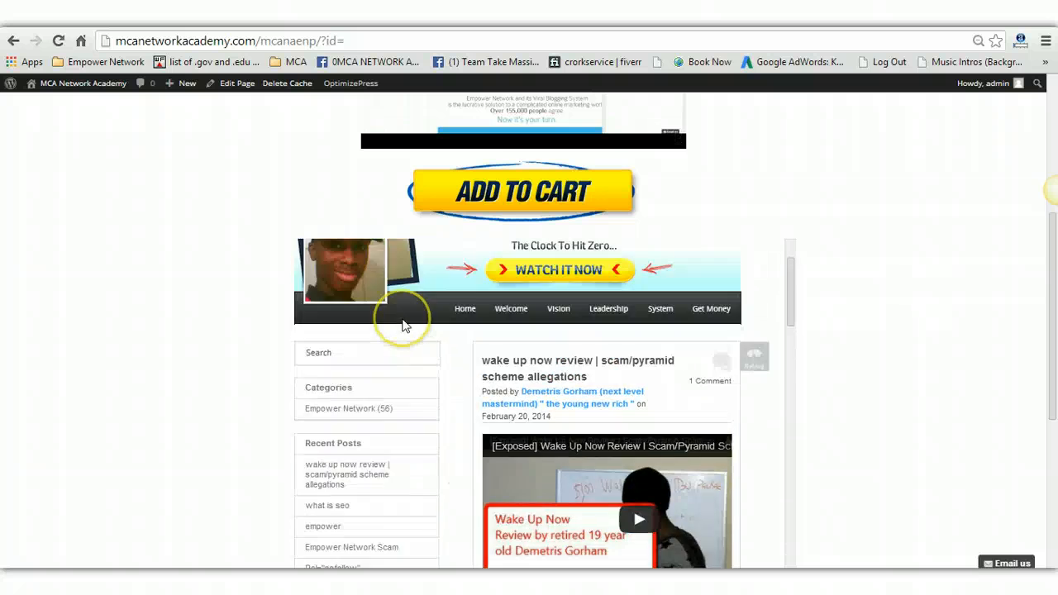
{"action": "scroll", "scroll_direction": "down", "scroll_amount": 3}
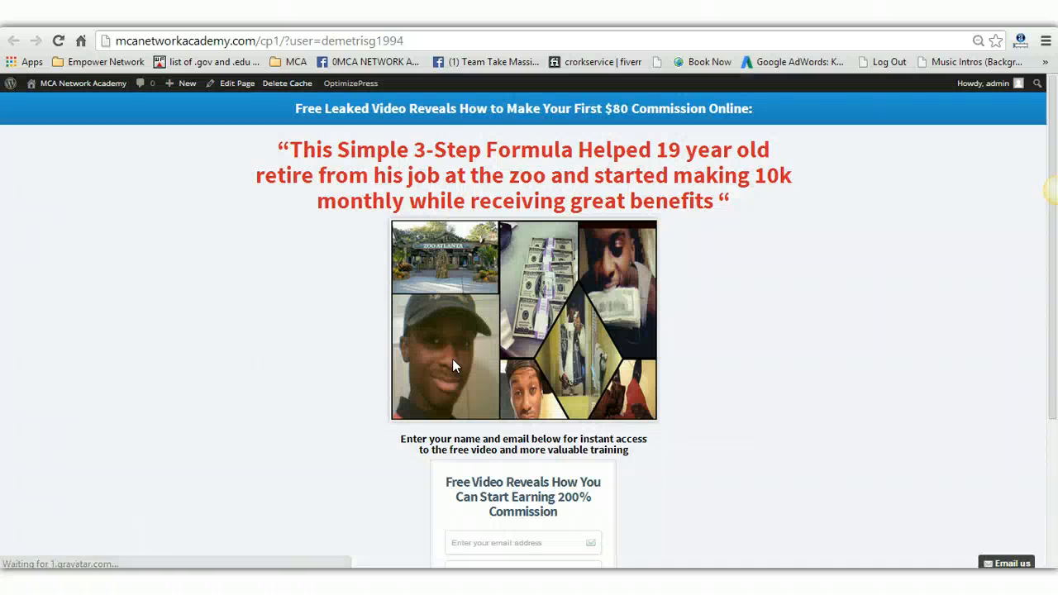
- Scroll the cp1 capture page to view its email and first-name opt-in form
{"action": "scroll", "scroll_direction": "down", "scroll_amount": 3}
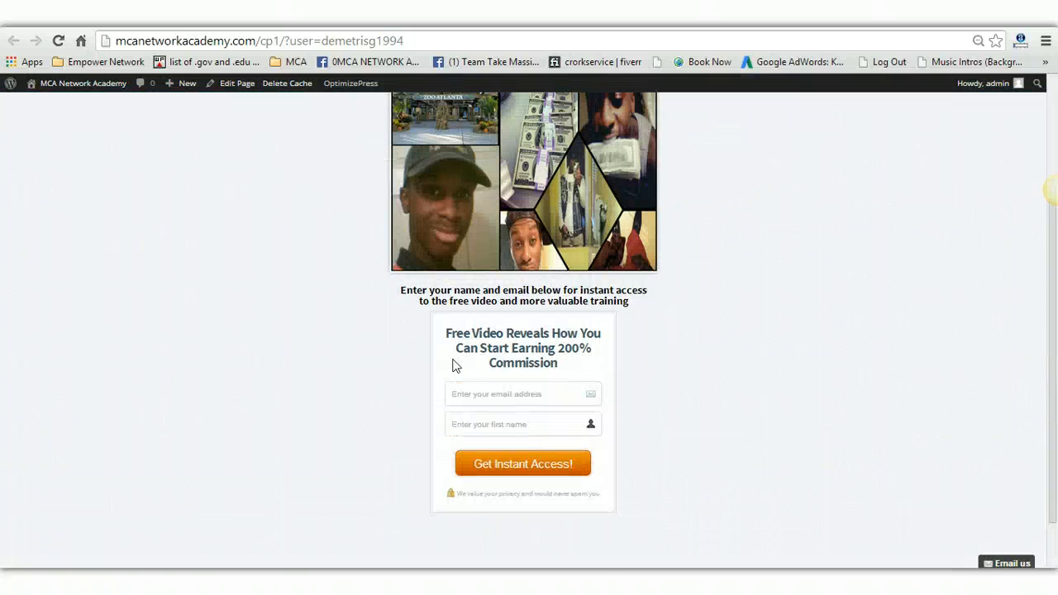